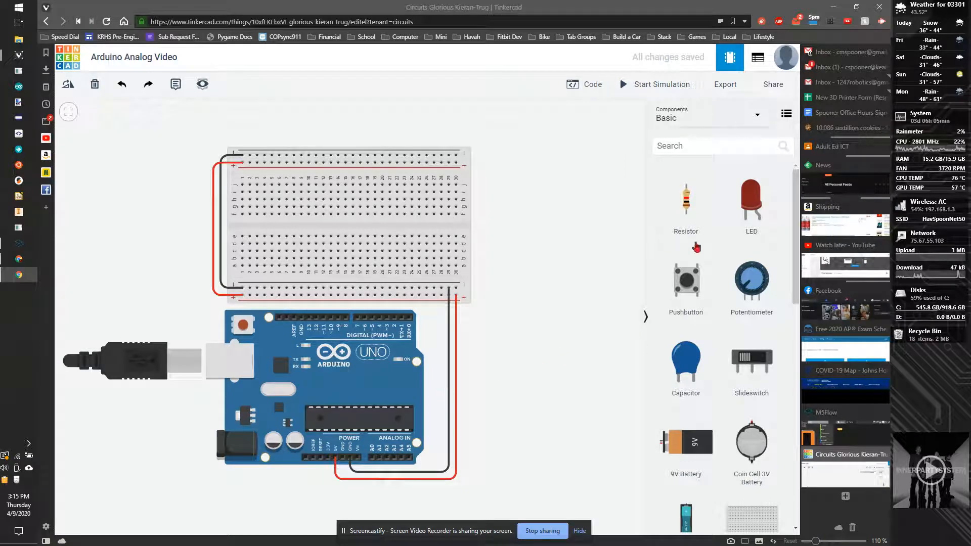
mouse_move(347, 483)
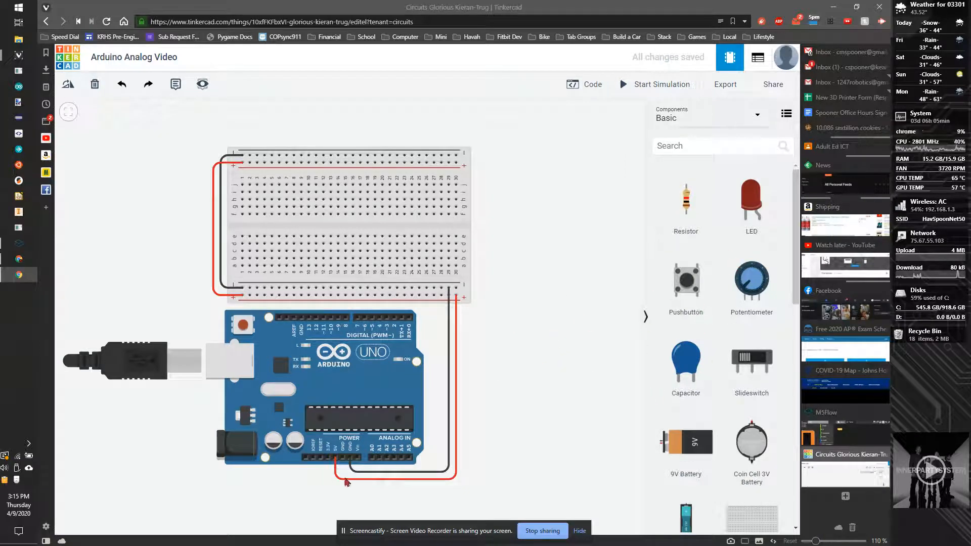
mouse_move(733, 331)
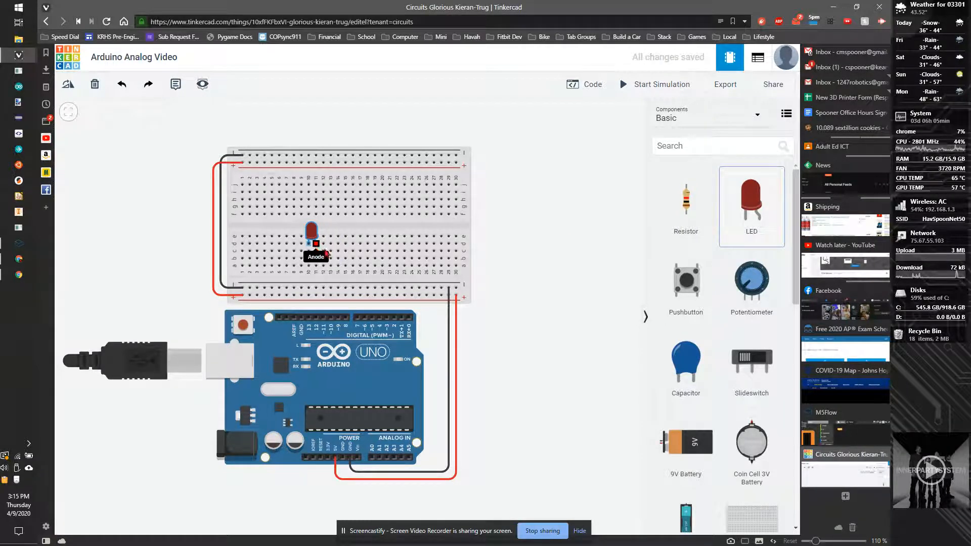
- Place an LED and resistor on the breadboard, wired to Arduino pin 9 with an orange wire
click(313, 239)
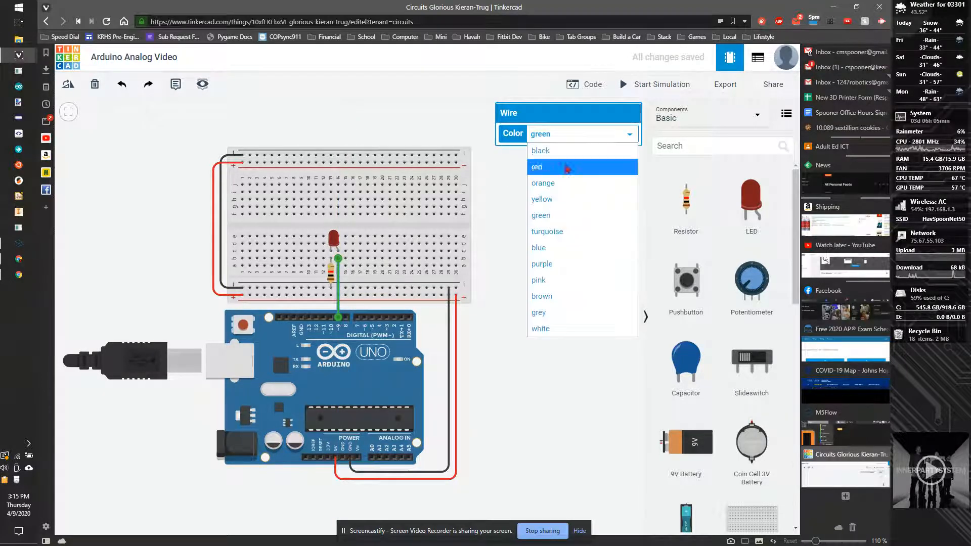
click(536, 167)
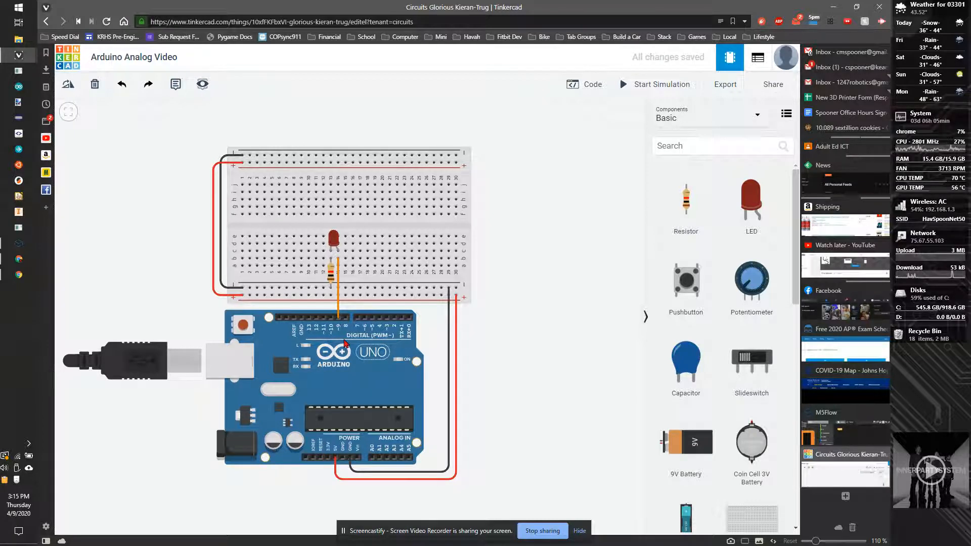
mouse_move(330, 345)
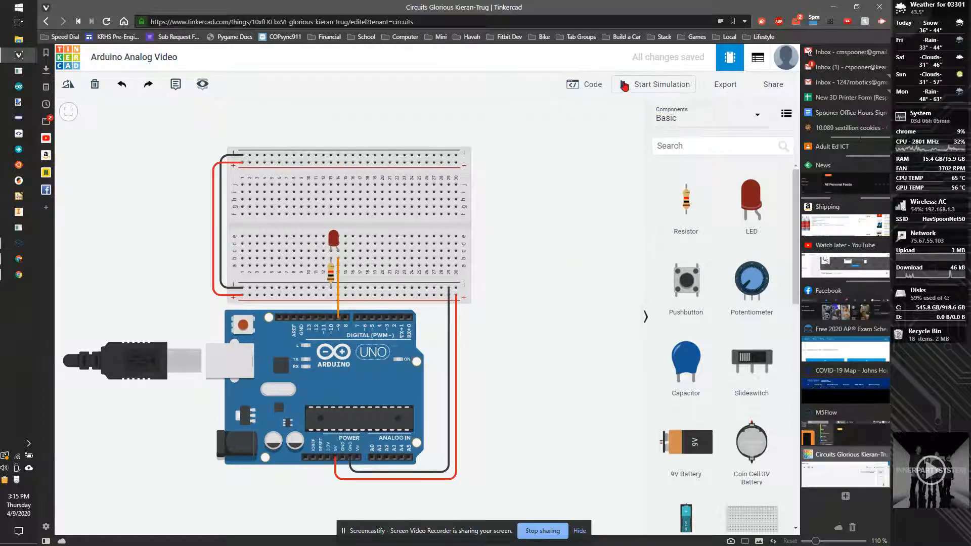
- Switch the sketch to text code and declare int ledPin = 9; for the blink pin
click(592, 84)
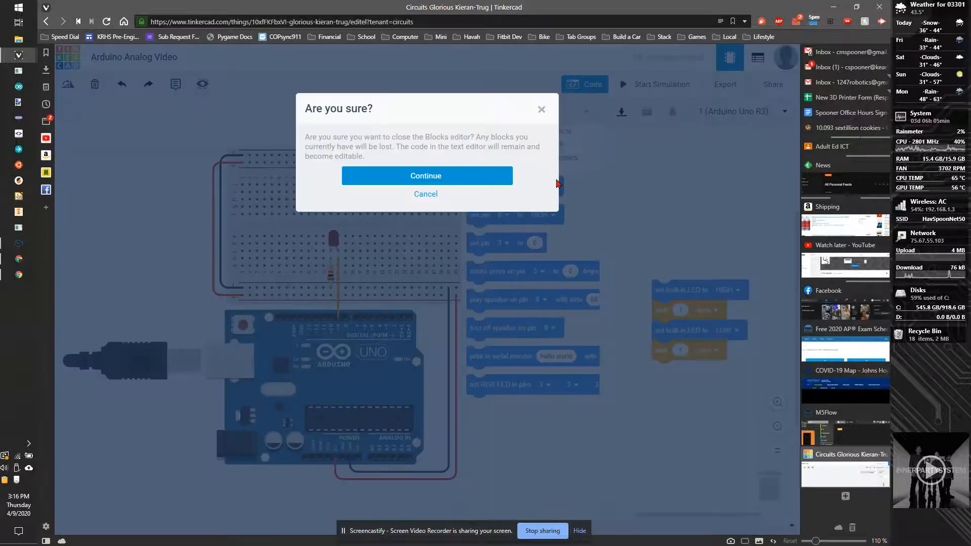
click(426, 176)
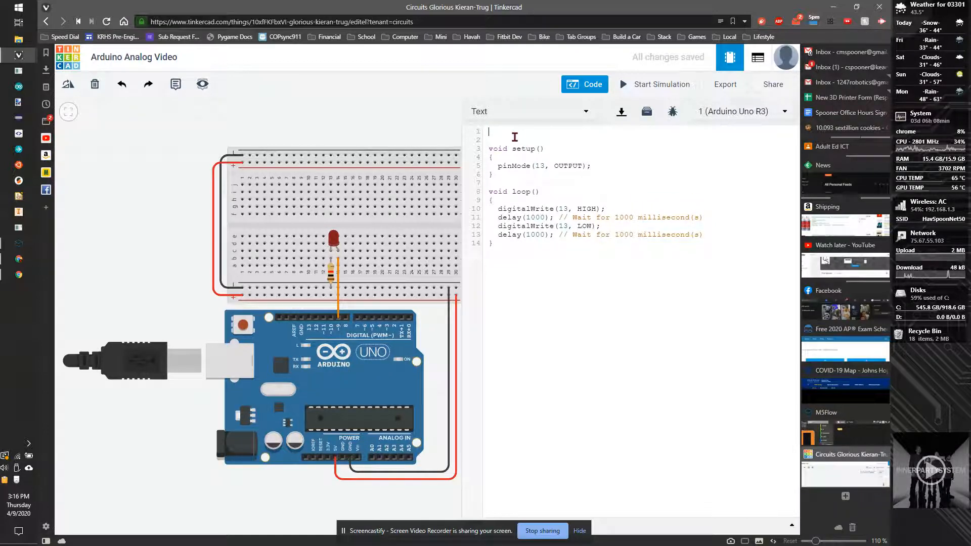
text(int led)
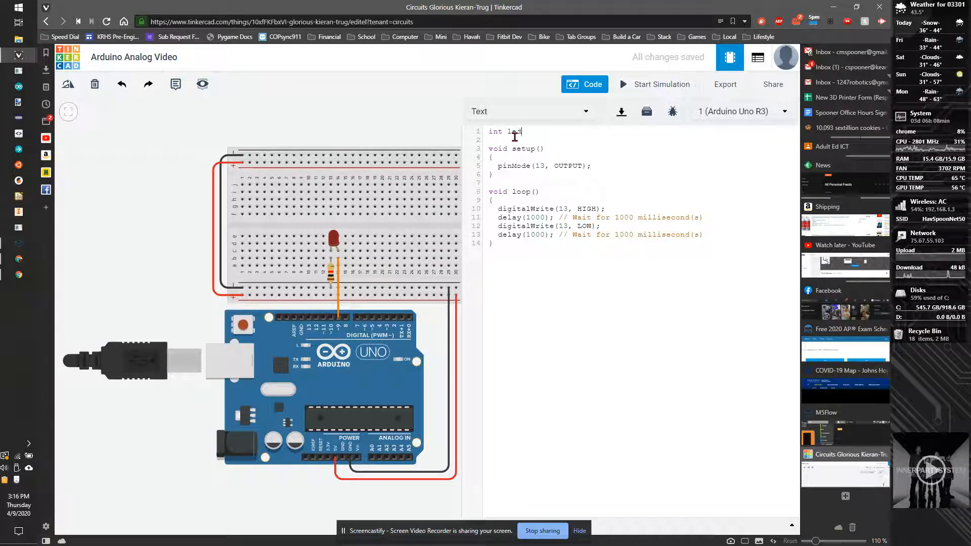
text(Pin =)
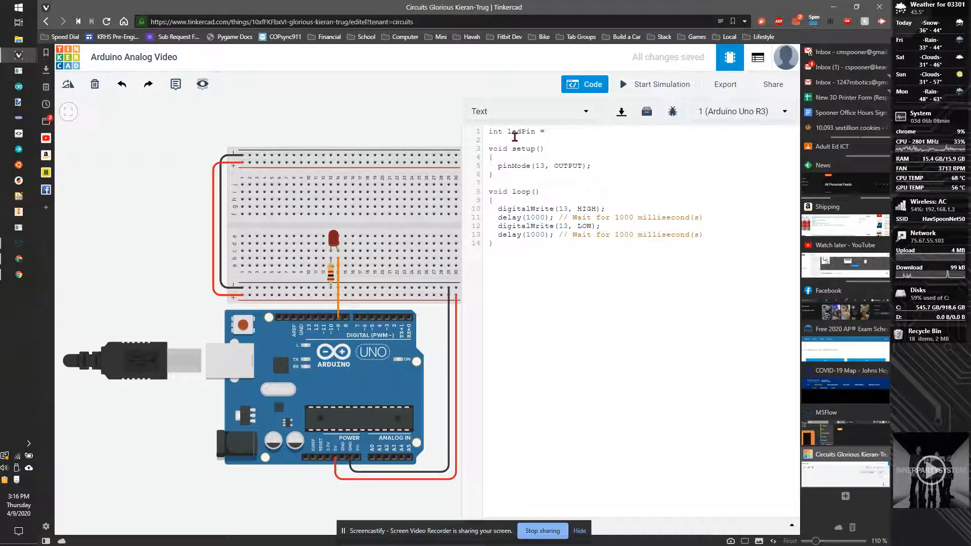
text(9;)
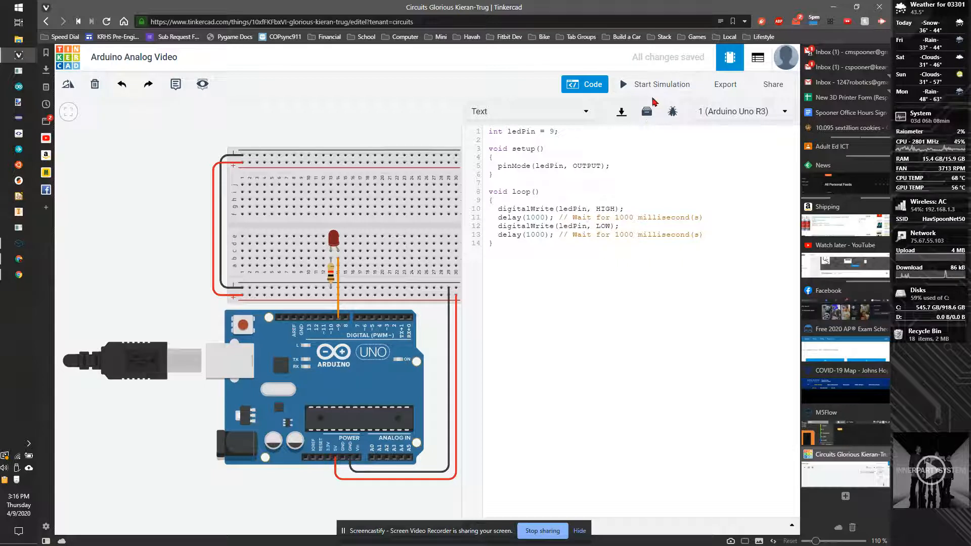
- Run the blink simulation with the LED on pin 9, then stop it
click(661, 84)
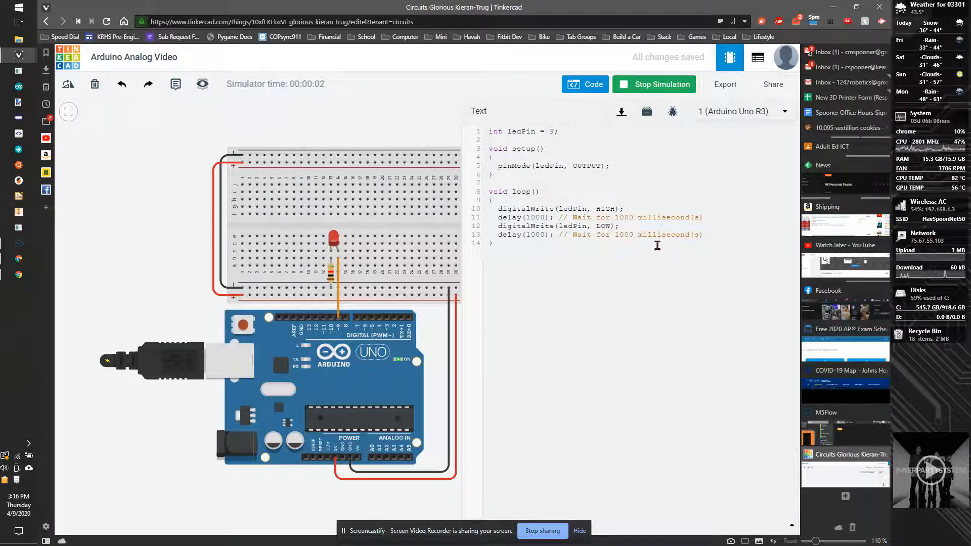
click(654, 84)
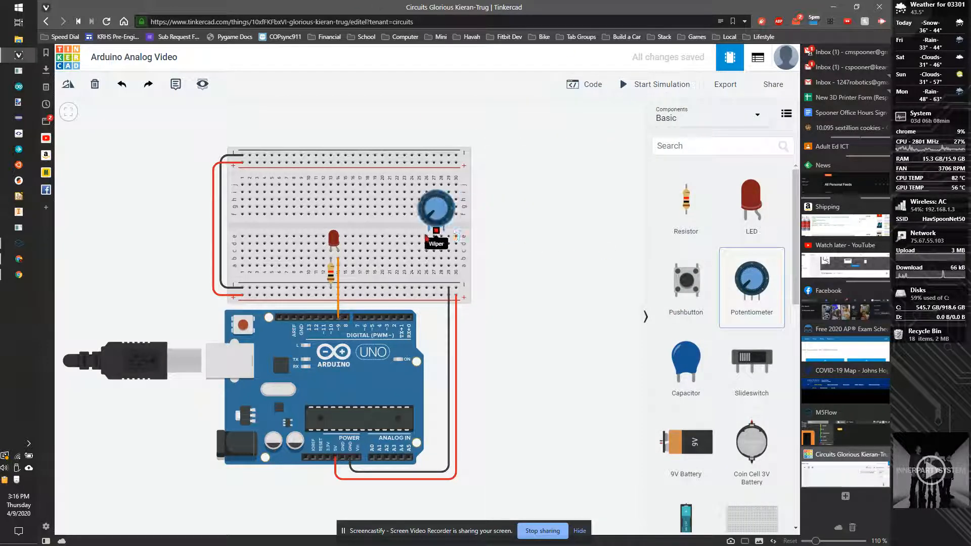
- Place a potentiometer on the breadboard and wire its wiper to analog input A0
click(435, 210)
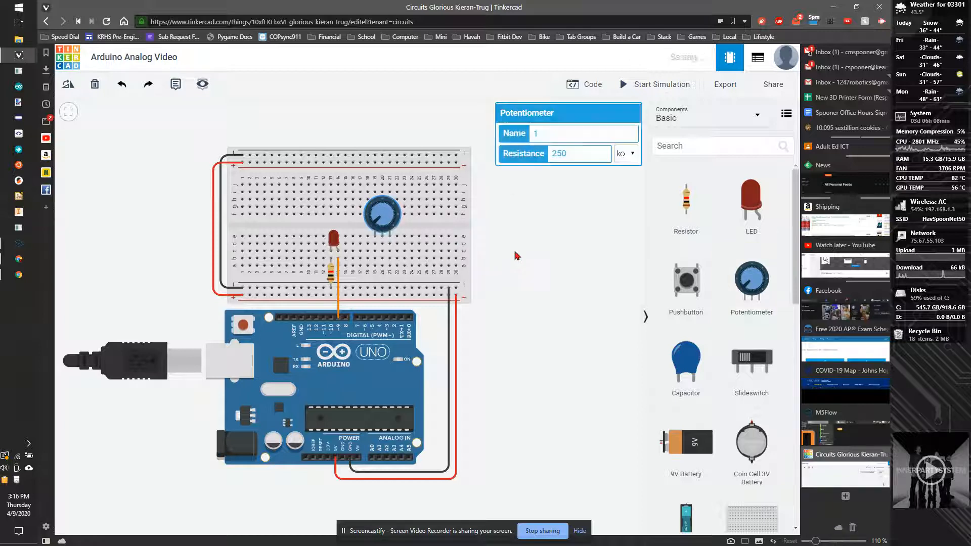
click(517, 256)
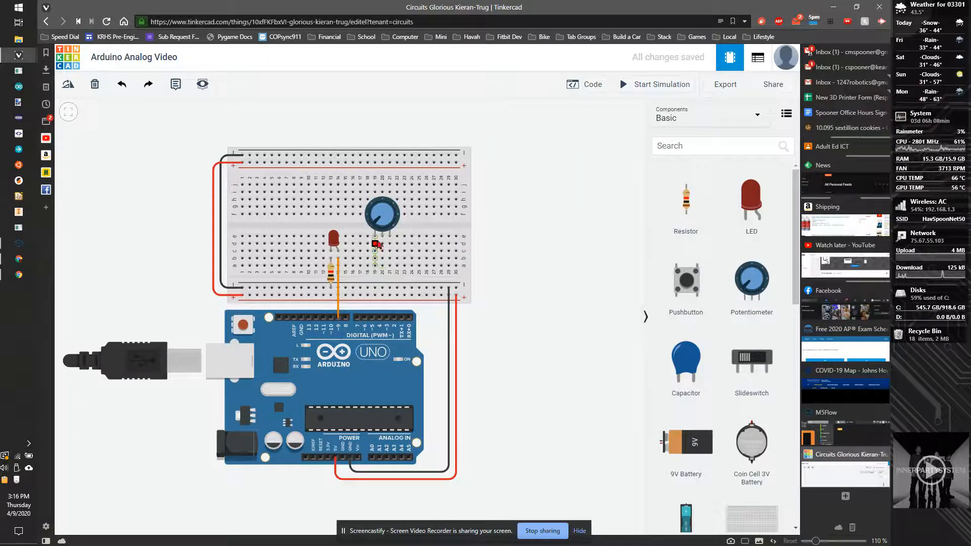
mouse_move(382, 242)
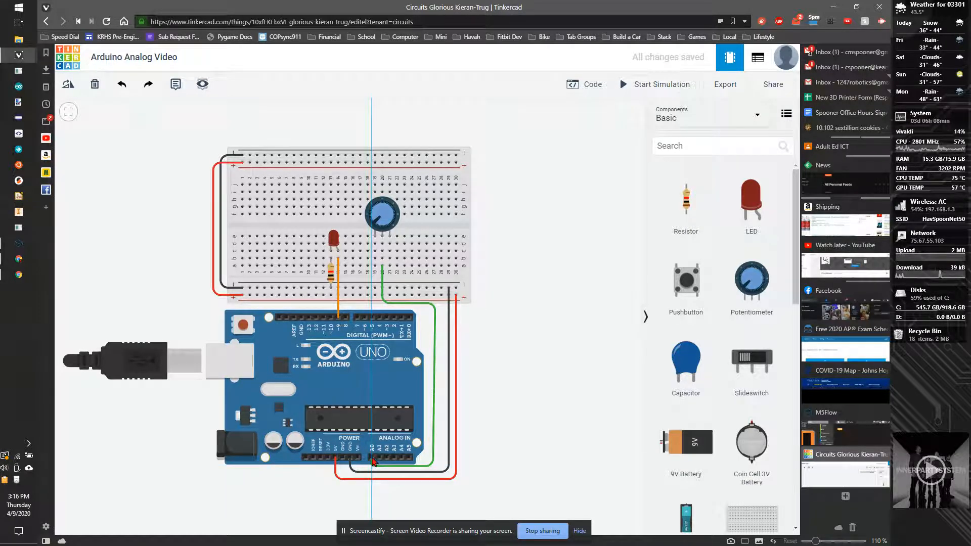
click(627, 134)
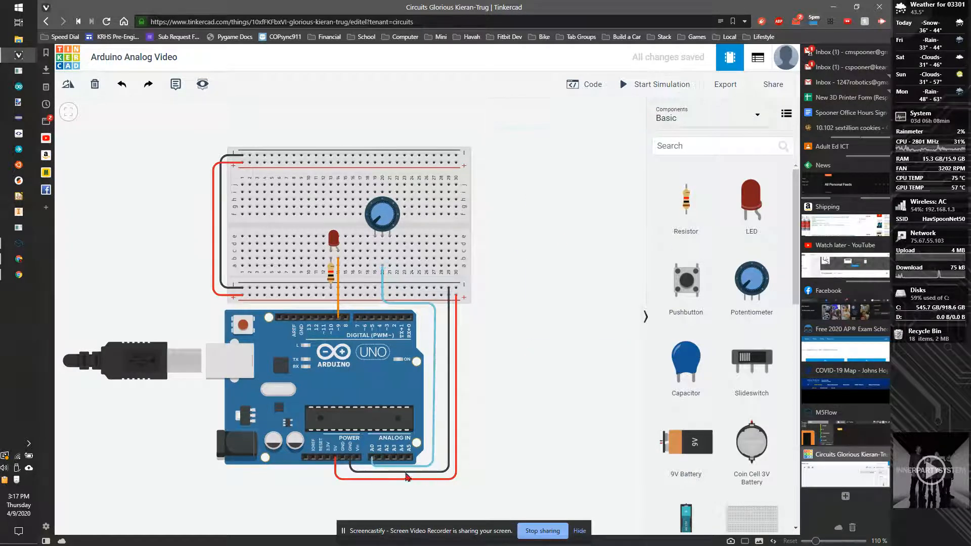
- Wire the potentiometer's outer terminals to the Arduino's 5V and GND rails in turquoise
click(335, 371)
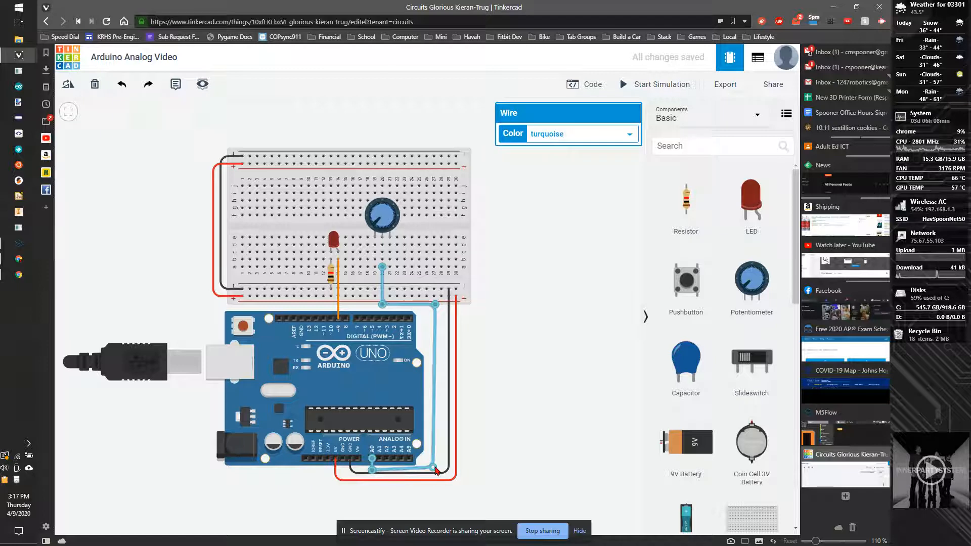
click(504, 346)
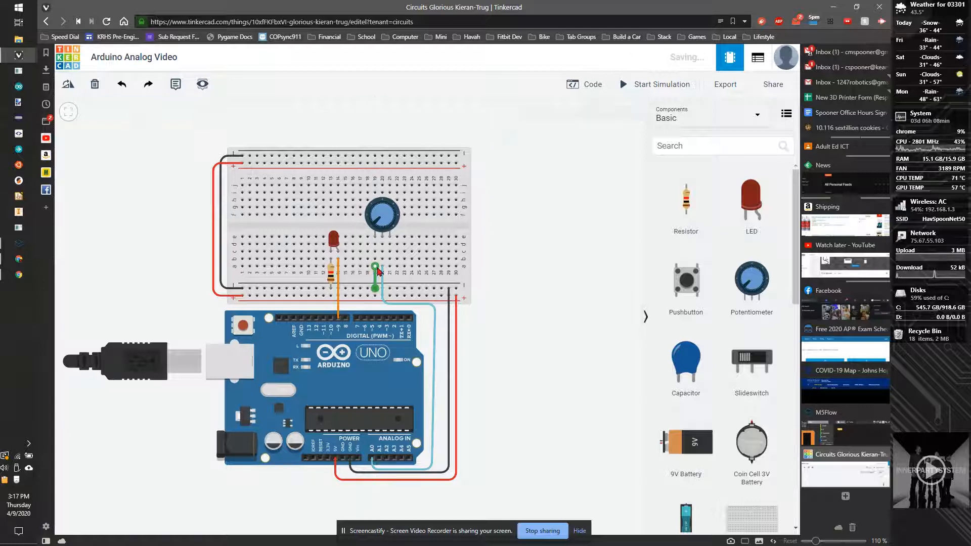
click(375, 282)
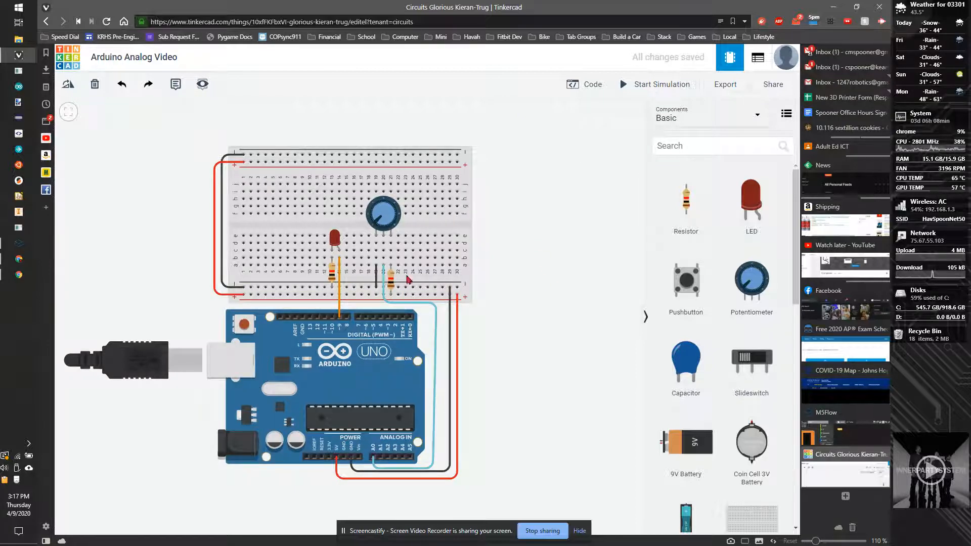
mouse_move(645, 399)
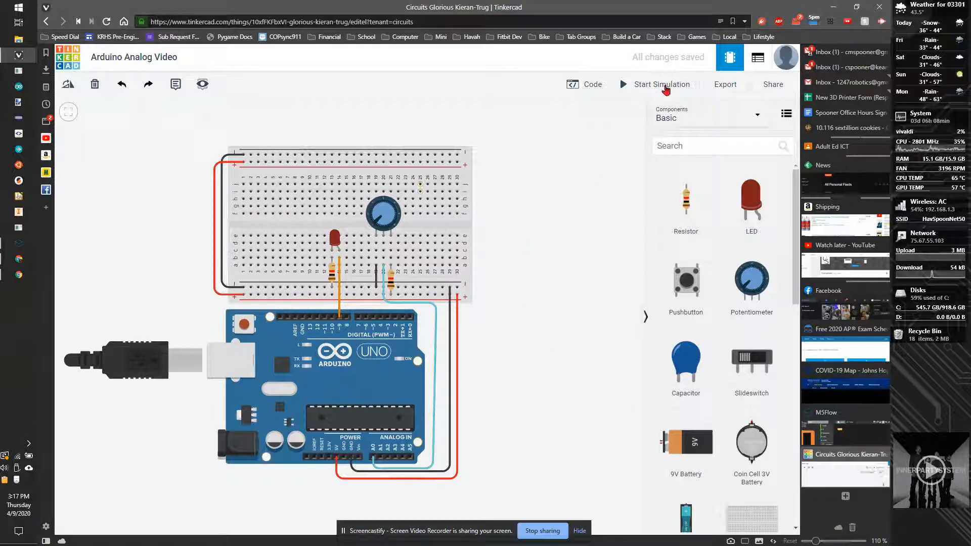
- Declare int potPin = A0; and set its pinMode in setup
click(583, 84)
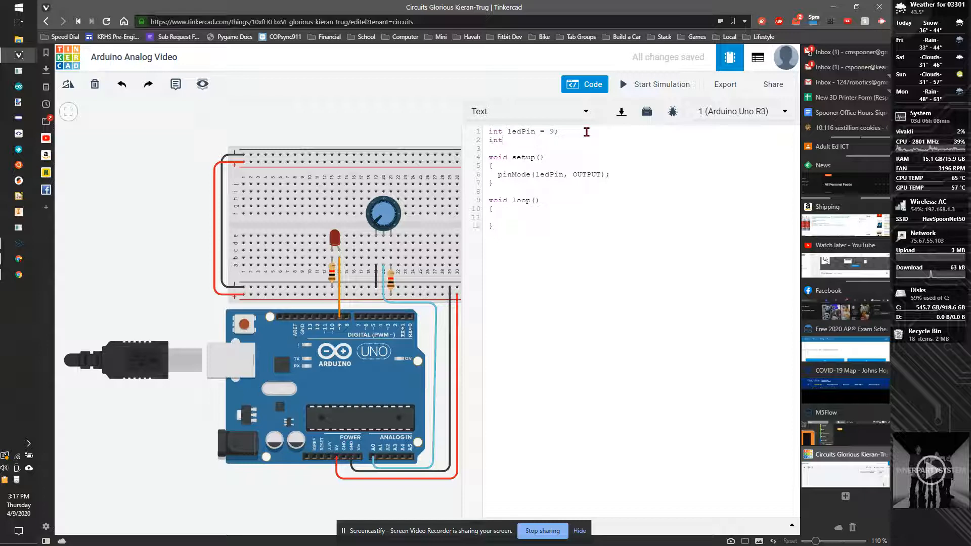
text(p)
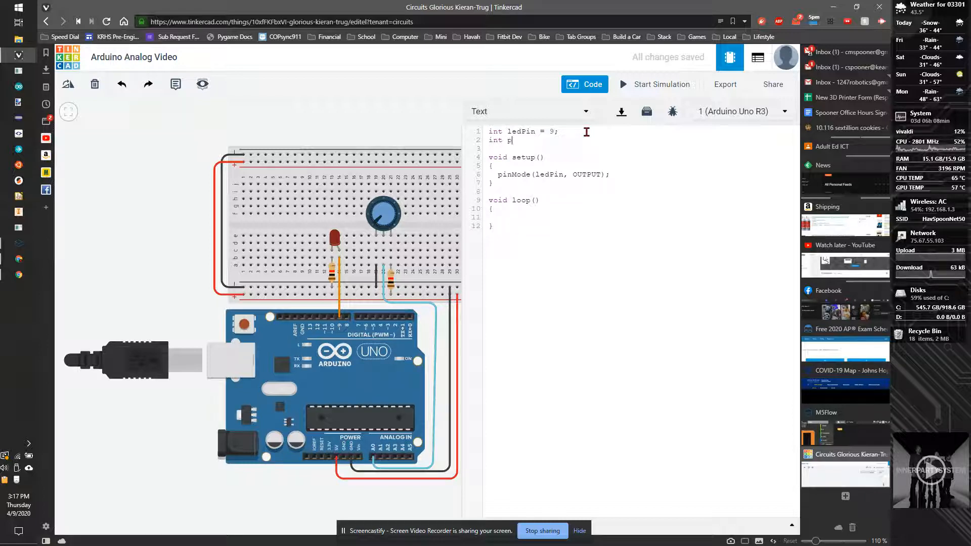
text(otPin)
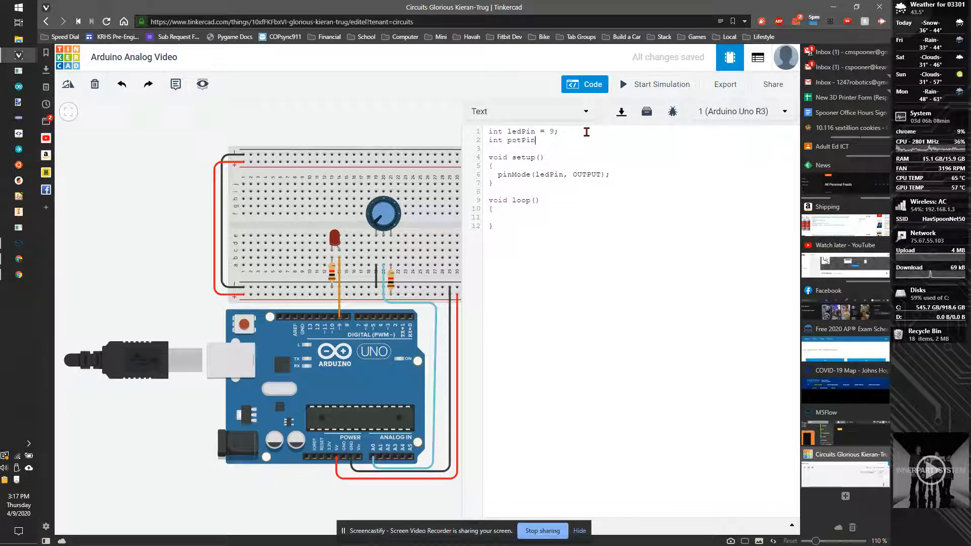
text(=)
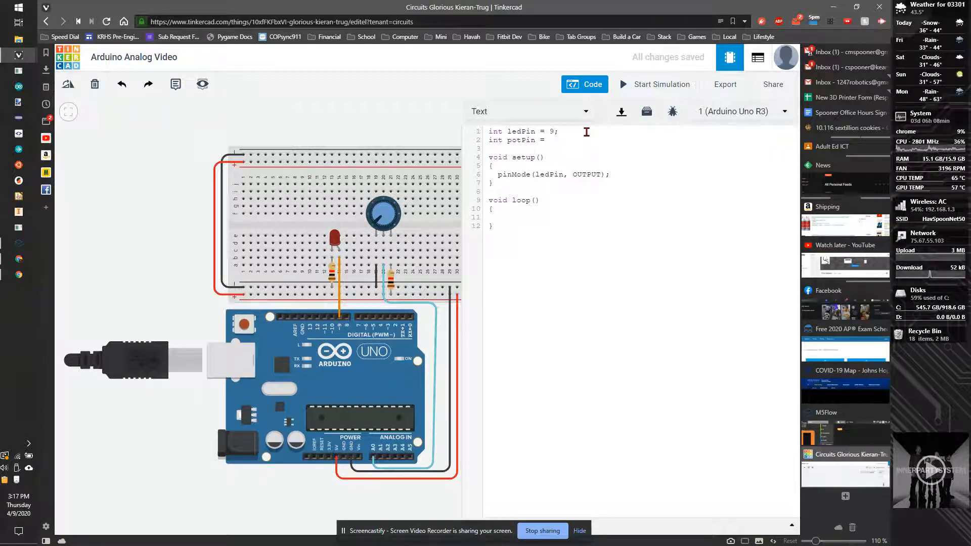
text(A0;)
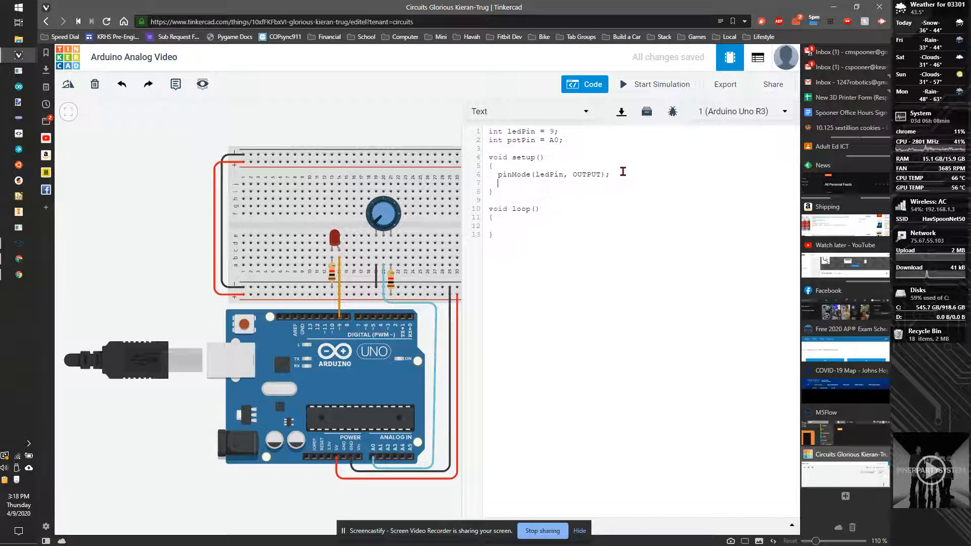
text(pinMode()
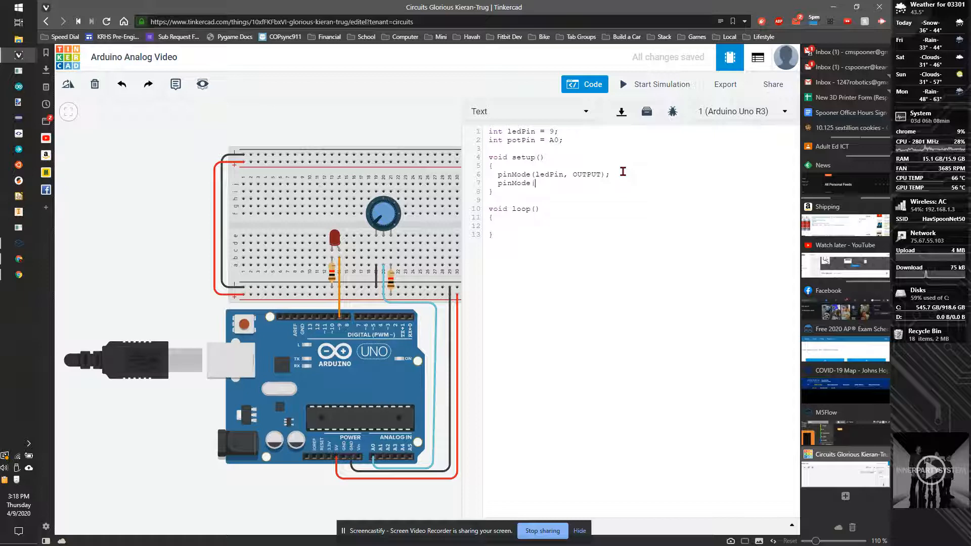
text(potPo)
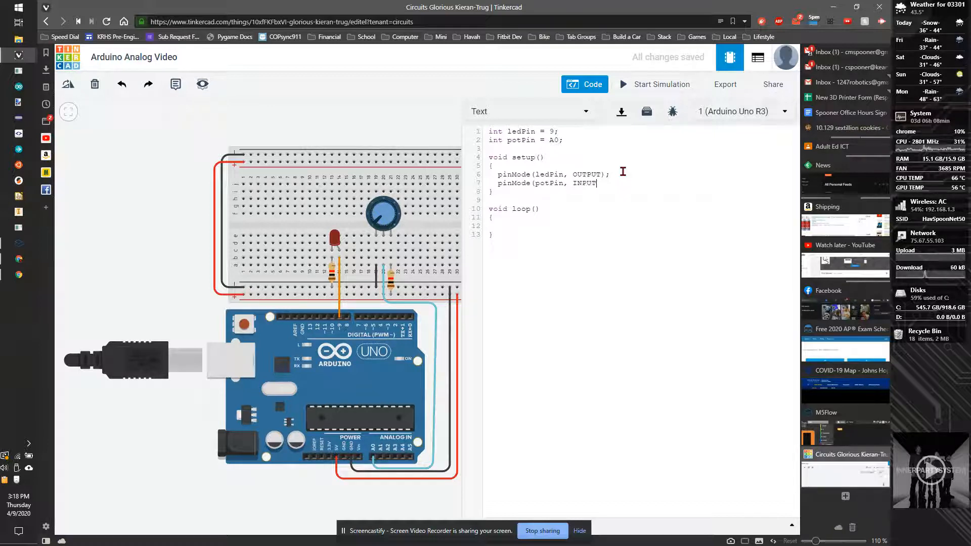
text(;)
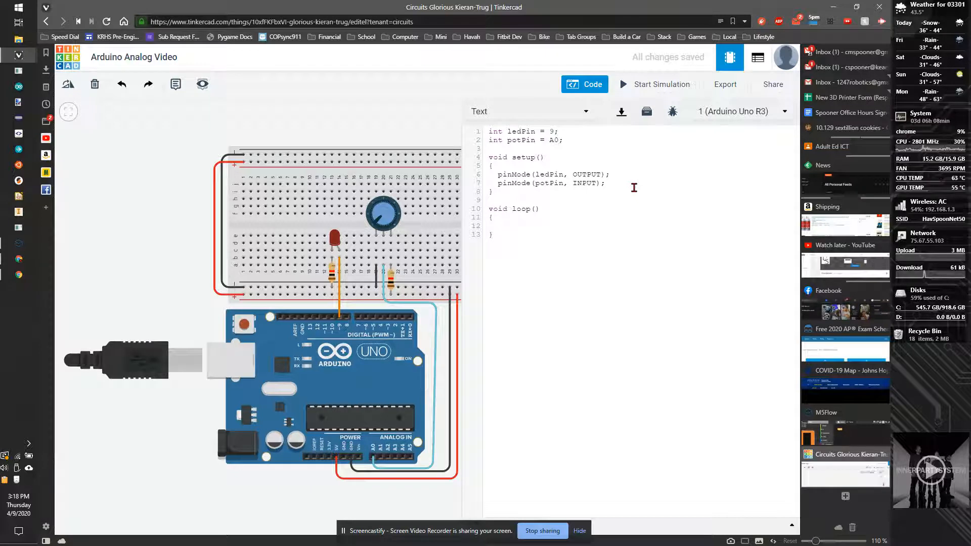
- Start serial communication in setup with Serial.begin(9600);
text(Serial.bi)
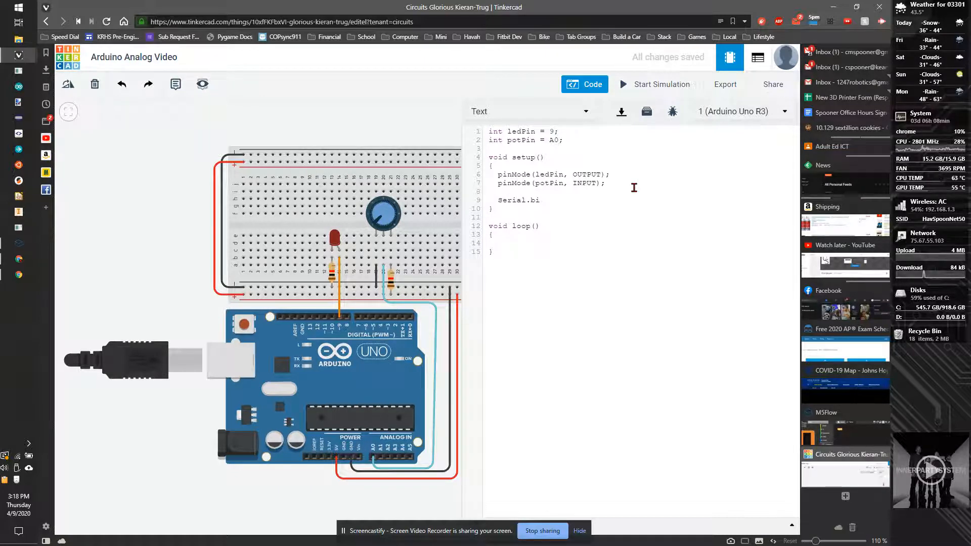
text(gin)
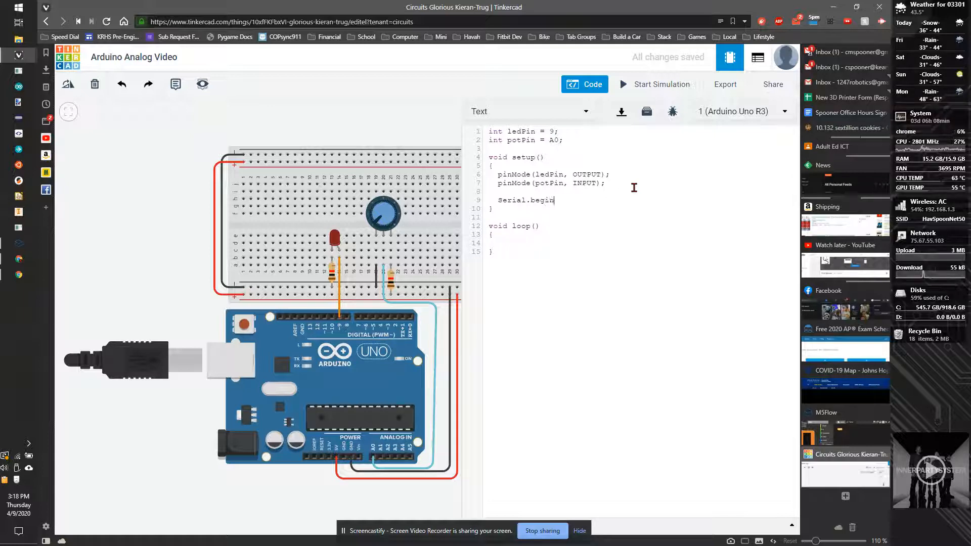
text((96)
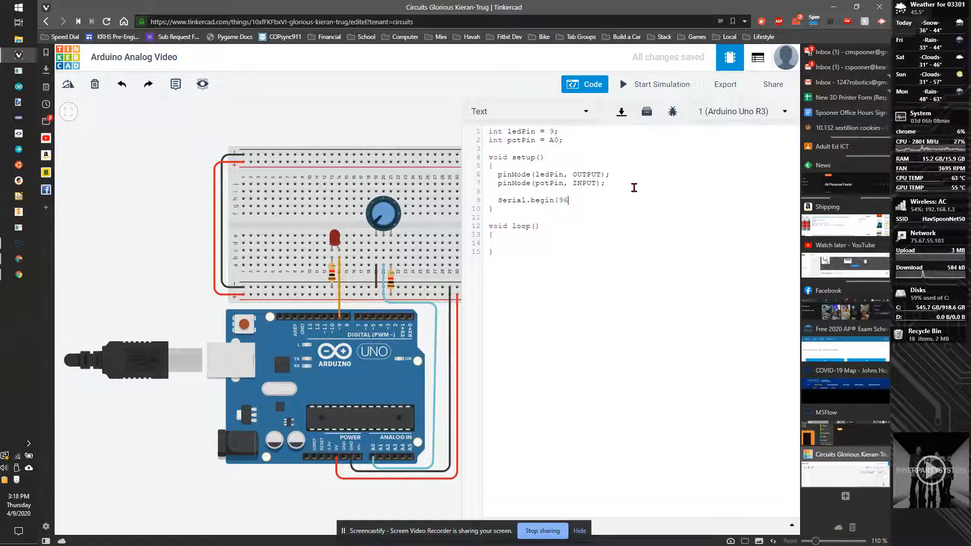
text(00);)
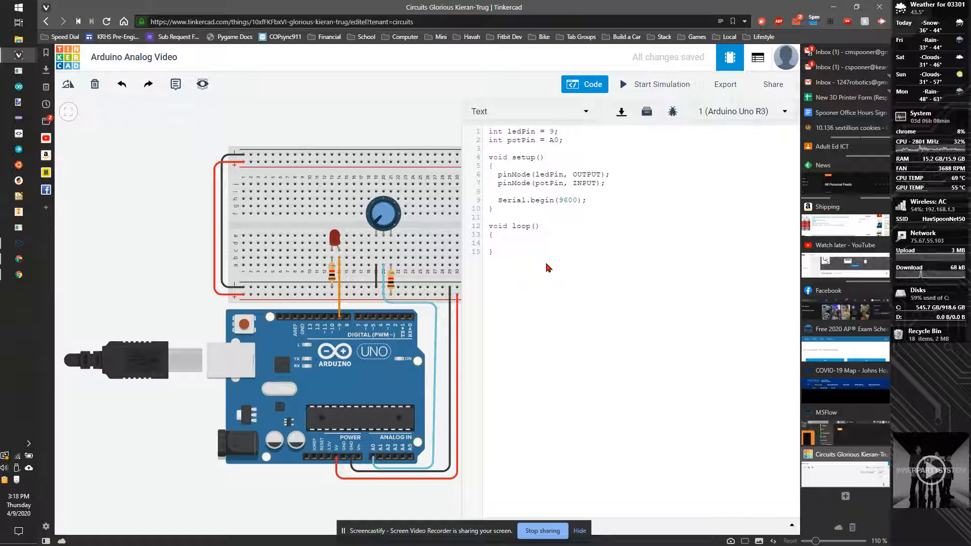
- Declare int potVal = 0; on a new line after the potPin declaration
click(507, 243)
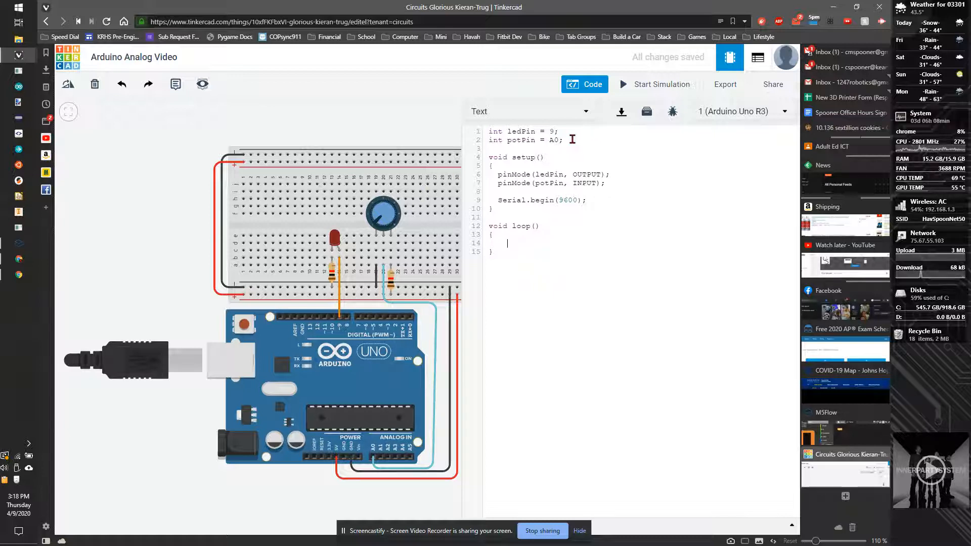
text(pot)
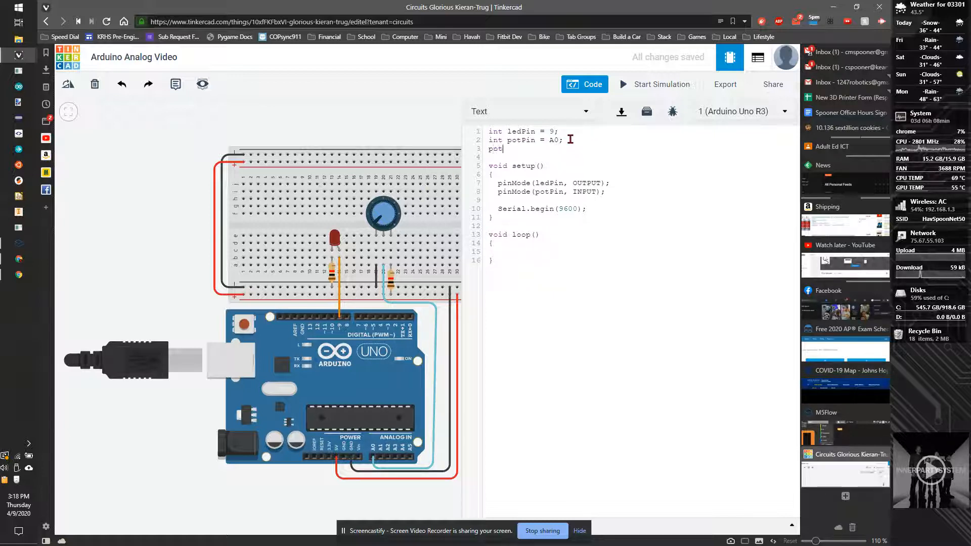
key(Backspace)
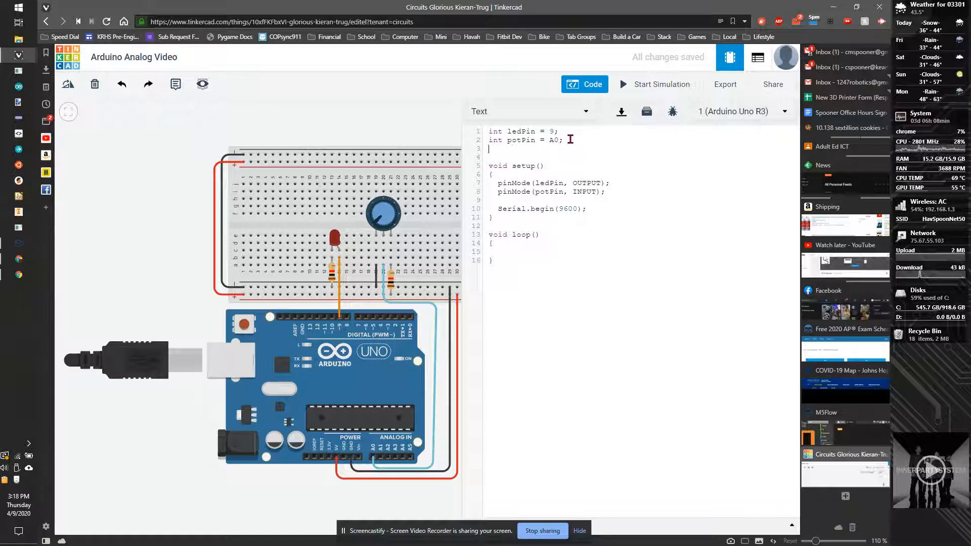
text(int pot)
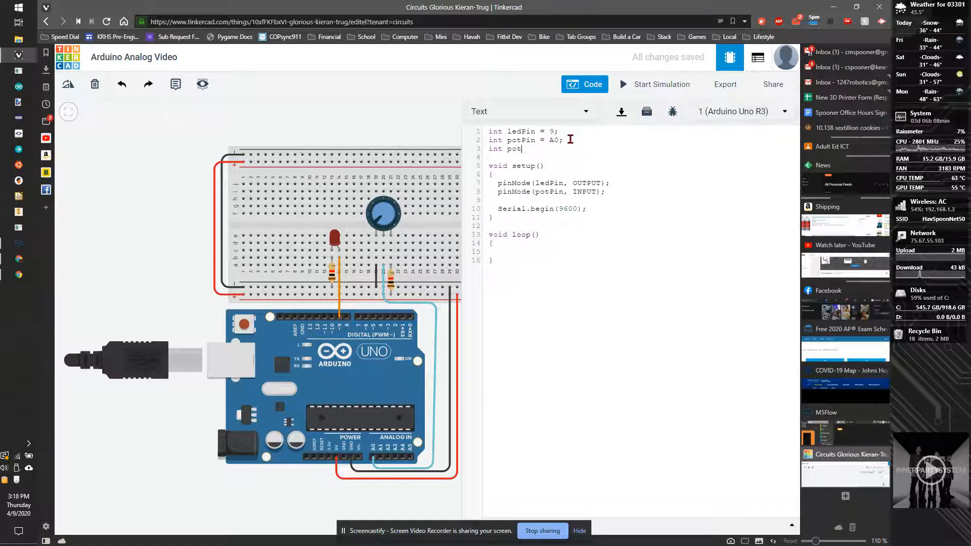
text(Val =)
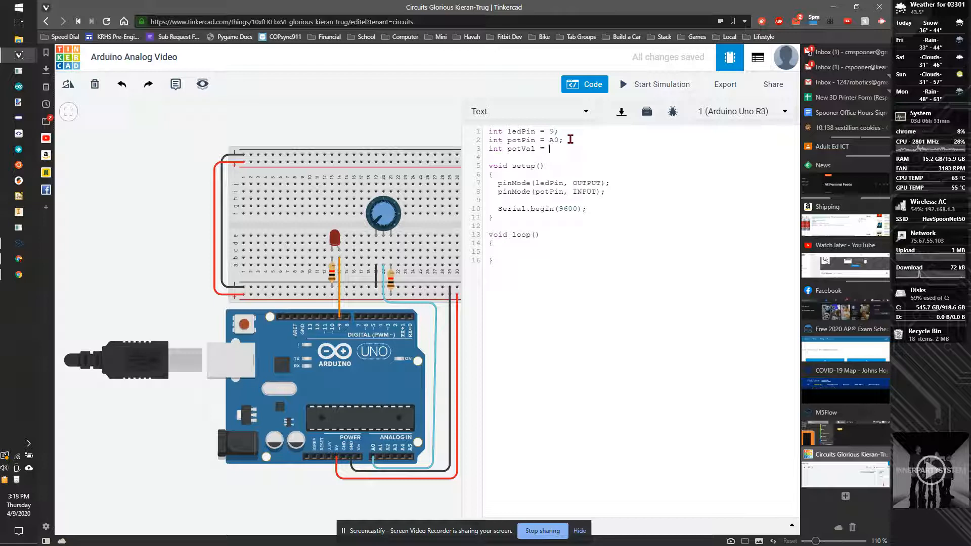
text(0;)
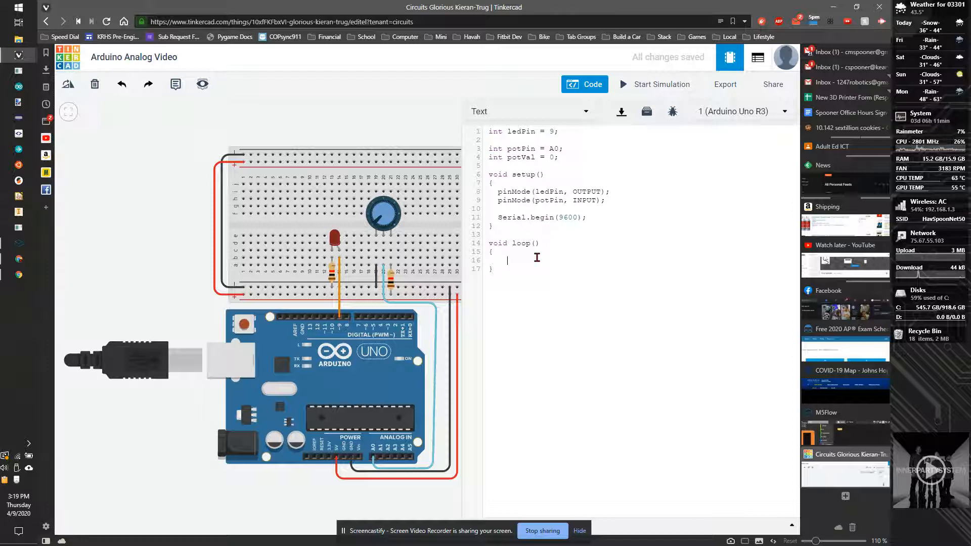
- In loop, read potVal = analogRead(potPin); and print it with Serial.println(potVal);
text(pot)
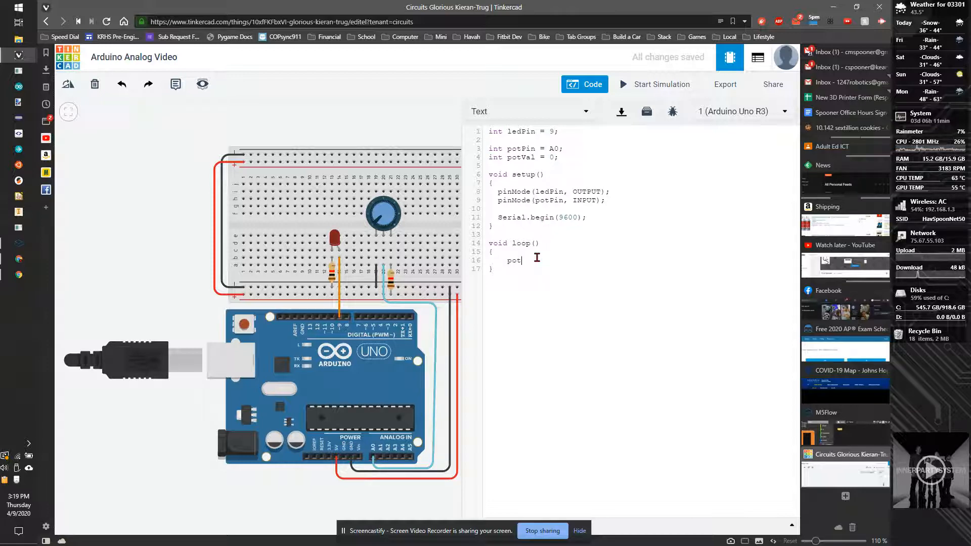
text(Val = ana)
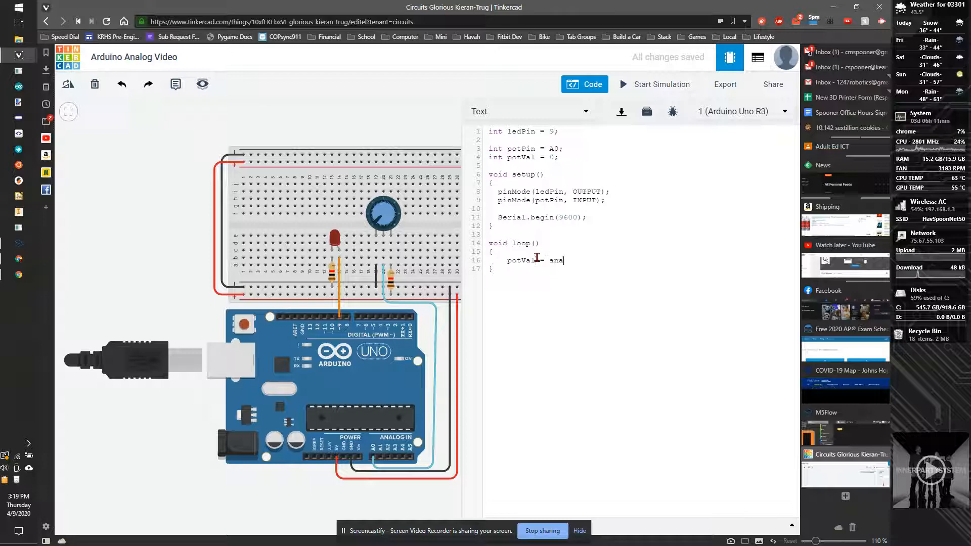
text(logRea)
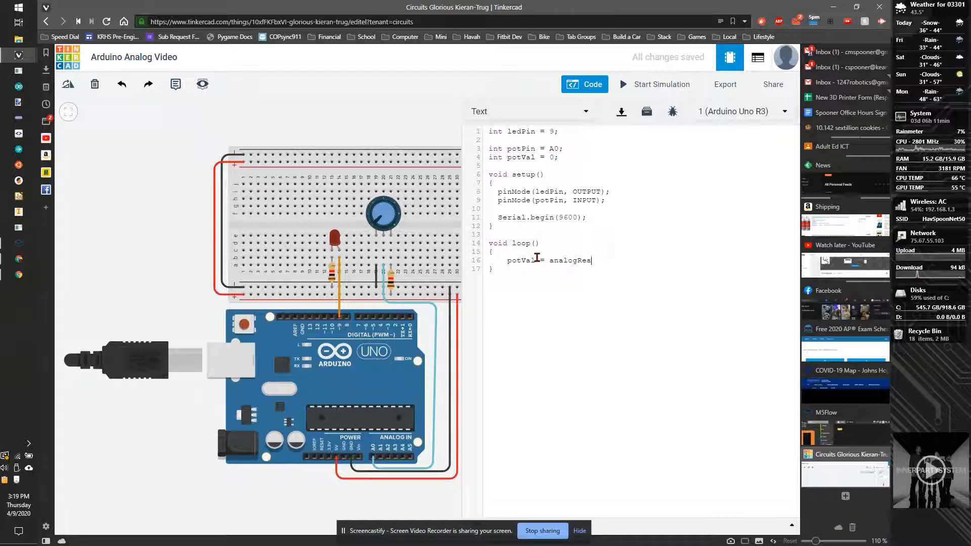
text(d(potPi)
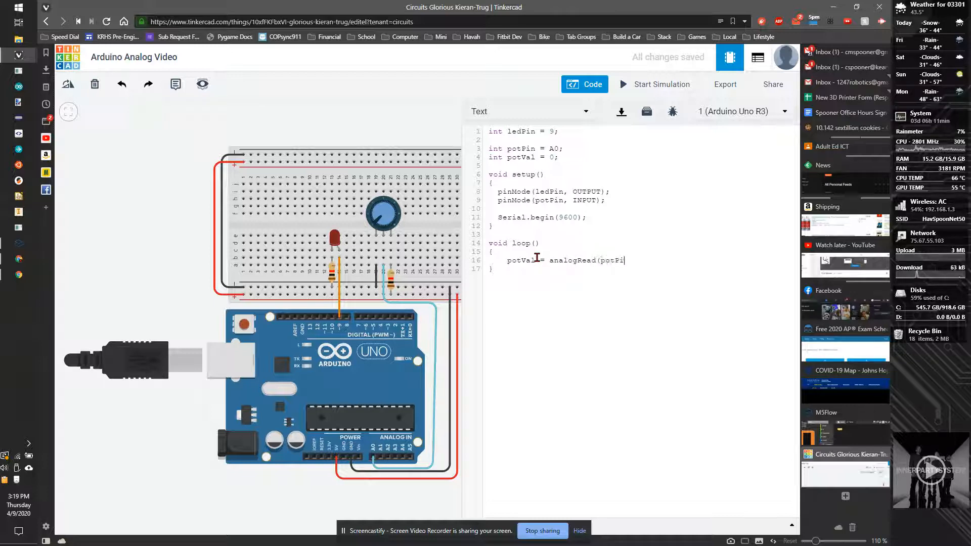
text();)
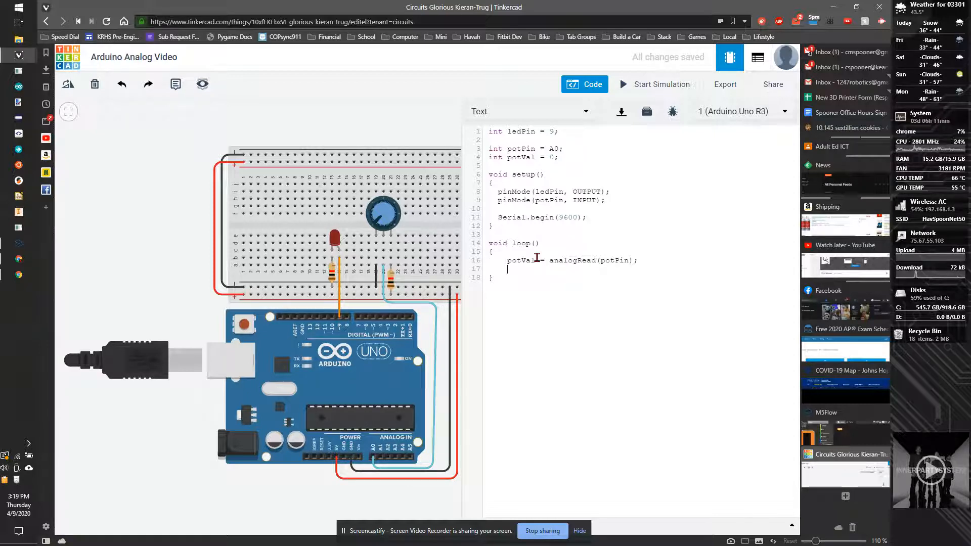
text(9)
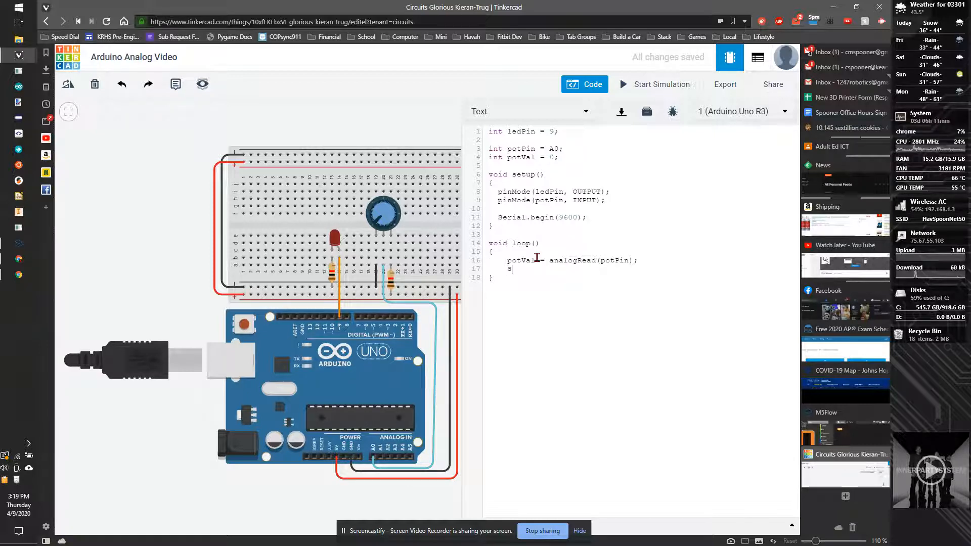
text(Serial.println()
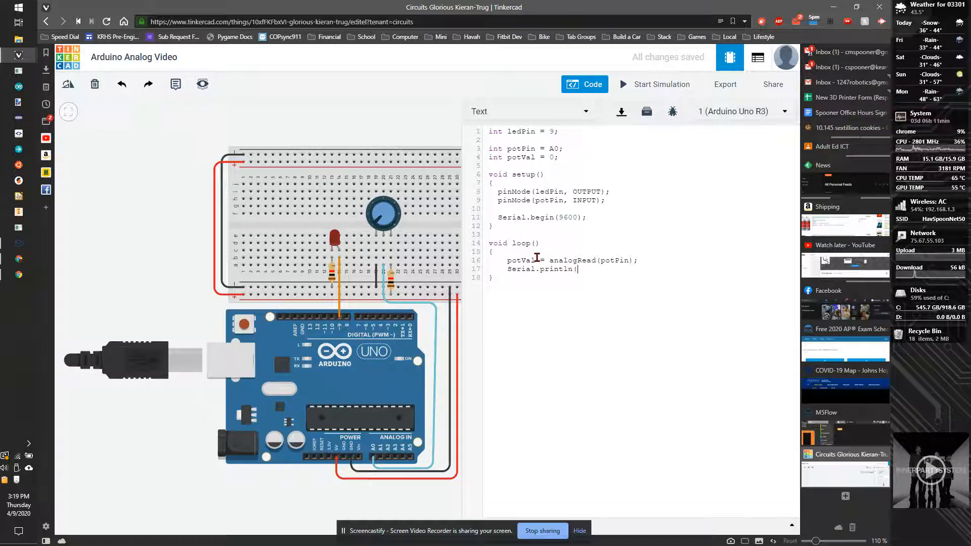
text(pot)
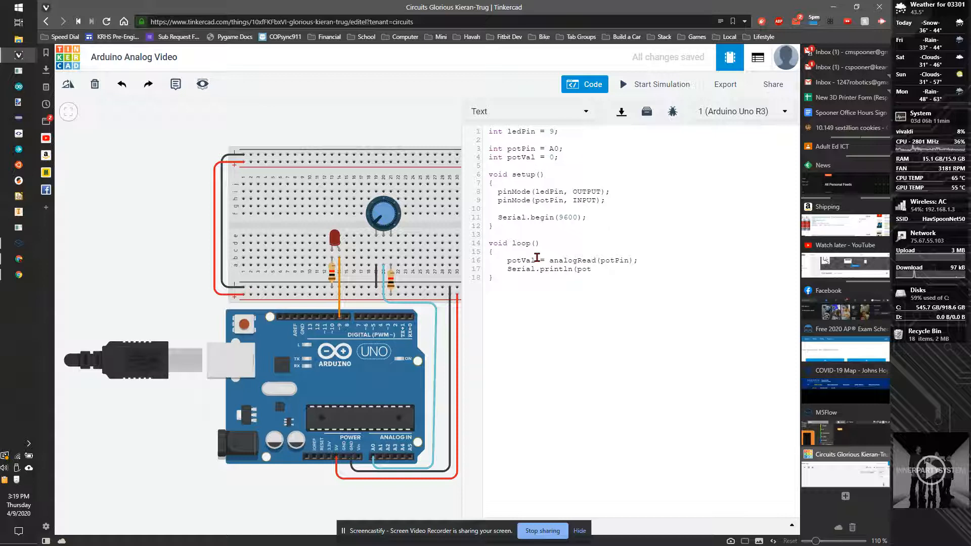
text(val)
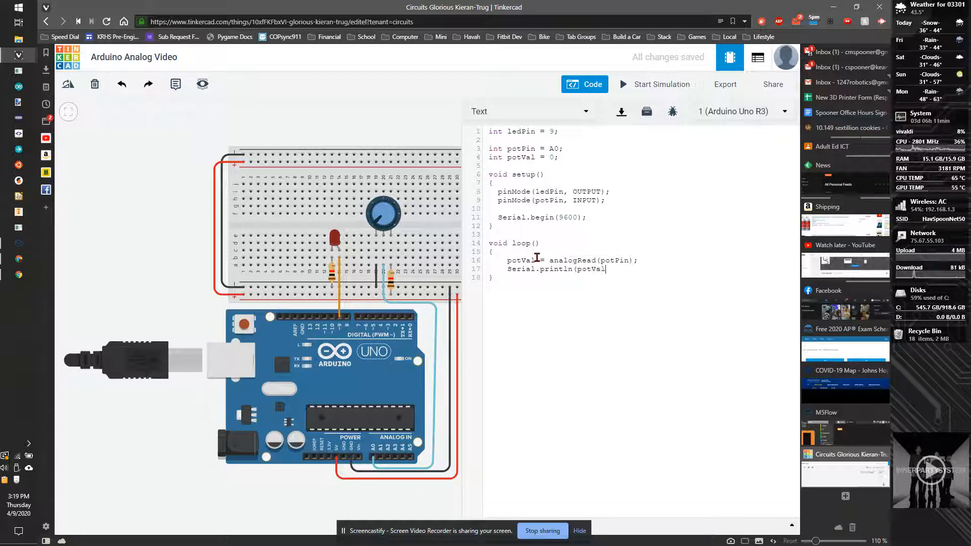
text();)
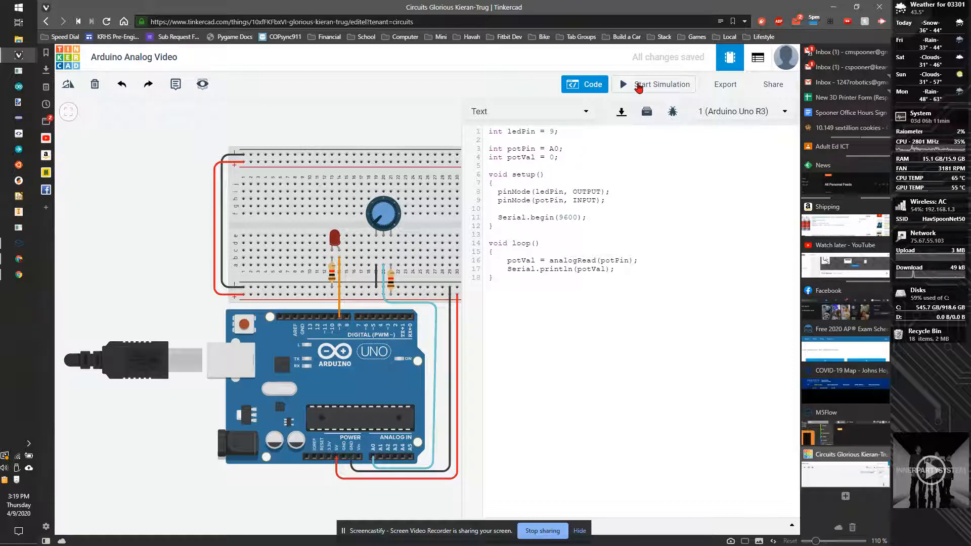
- Simulate, watch the serial monitor print the potentiometer reading 367, then stop
click(653, 84)
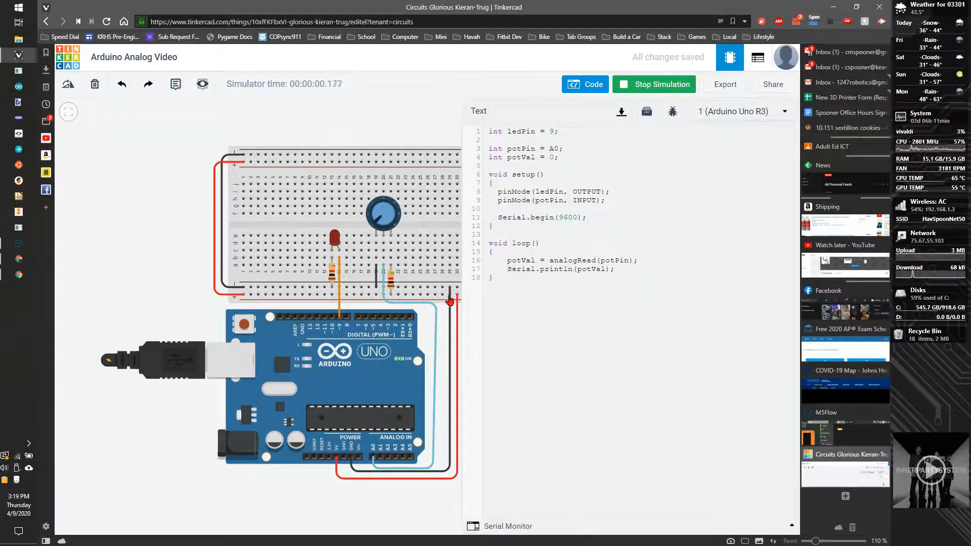
click(508, 526)
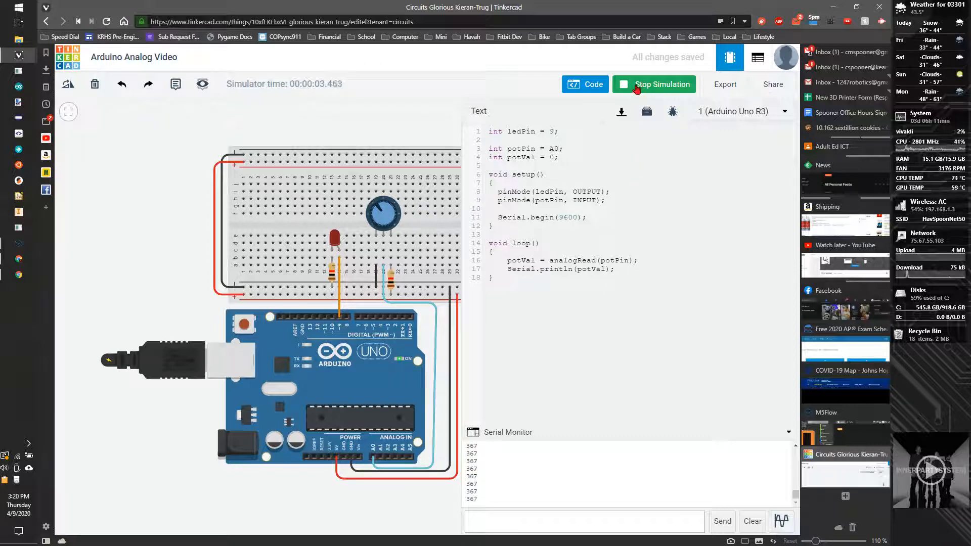
click(653, 84)
text(int)
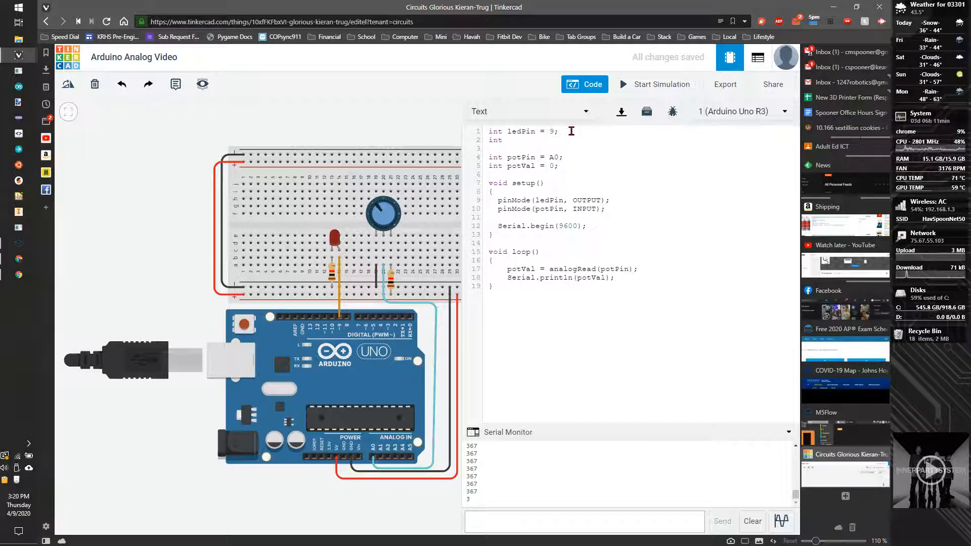
- Print potVal with Serial.print and assign ledVal = potVal; in loop
text(ledVal = 0;)
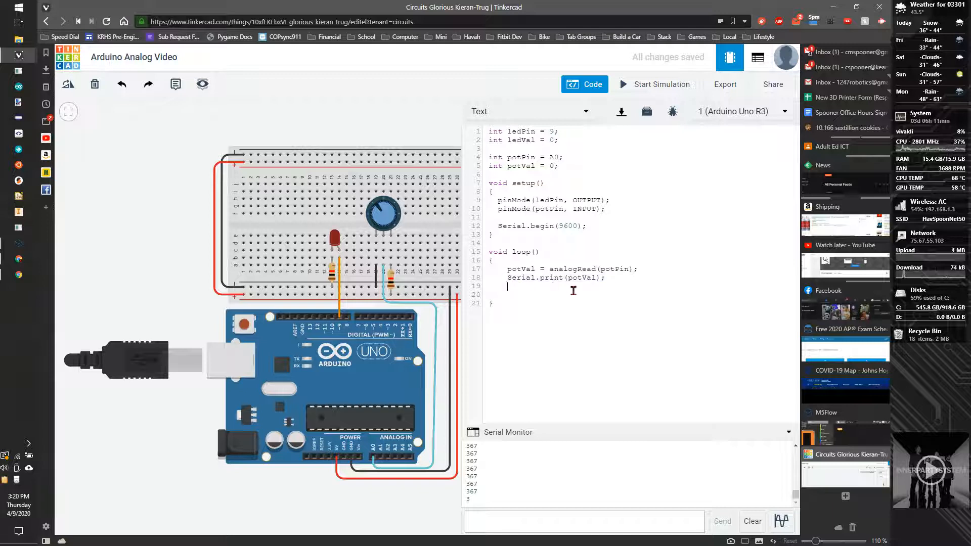
text(Serial.print(potVal);)
text(Serial.print(", ");)
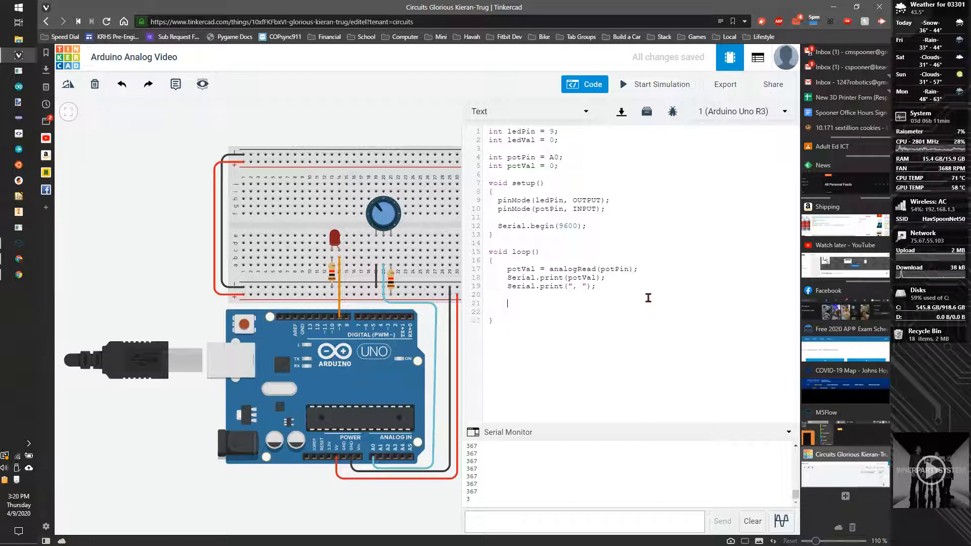
text(r)
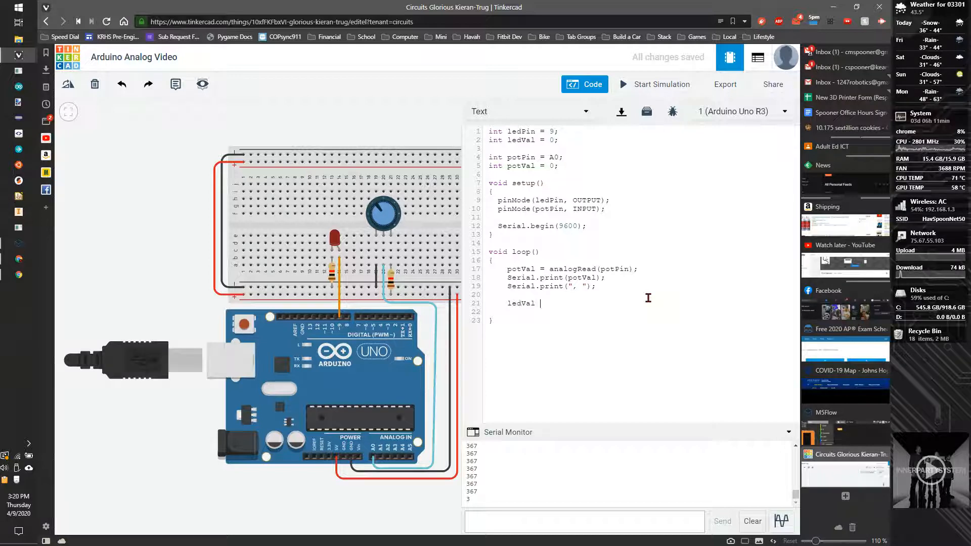
text(=)
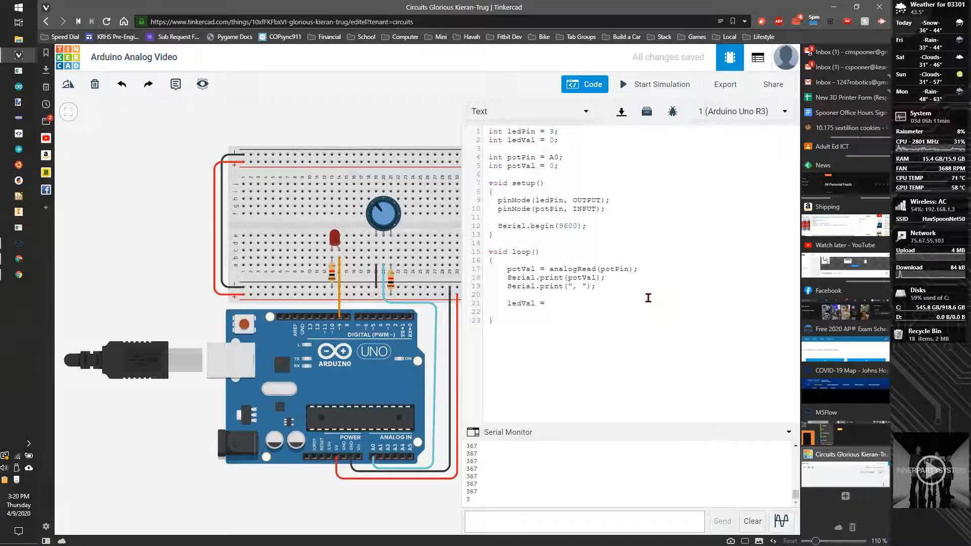
text(potVal)
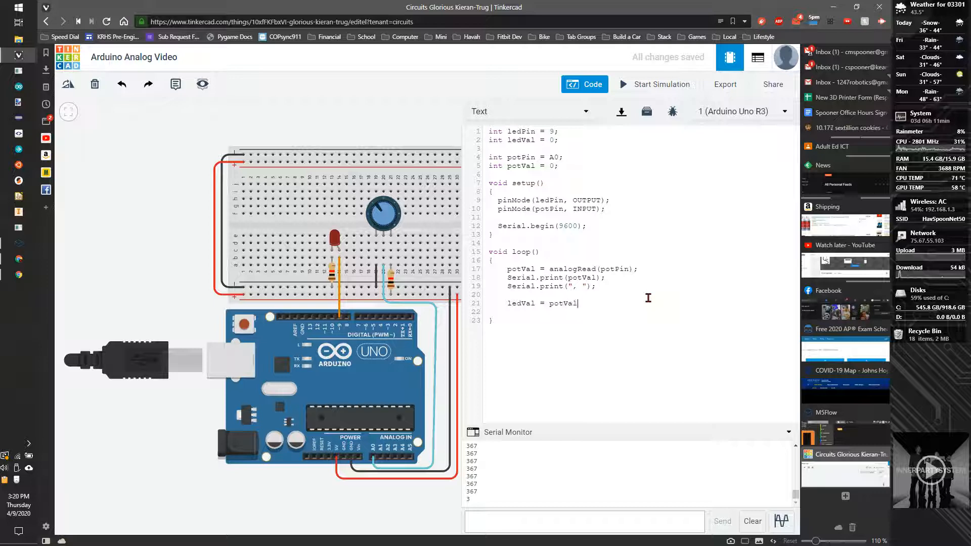
text(;)
text(s)
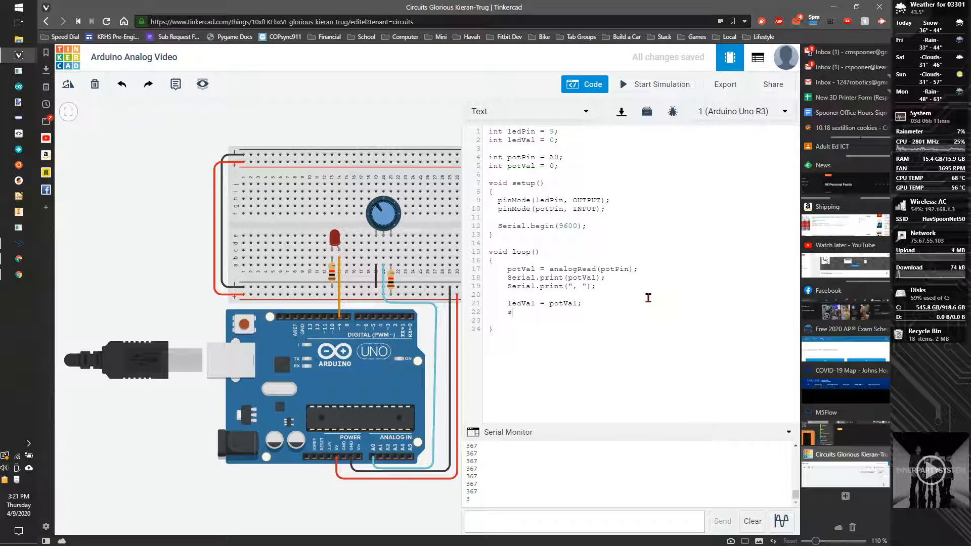
- Add Serial.println(ledVal); and analogWrite(ledPin, ledVal); to loop
text(erial.)
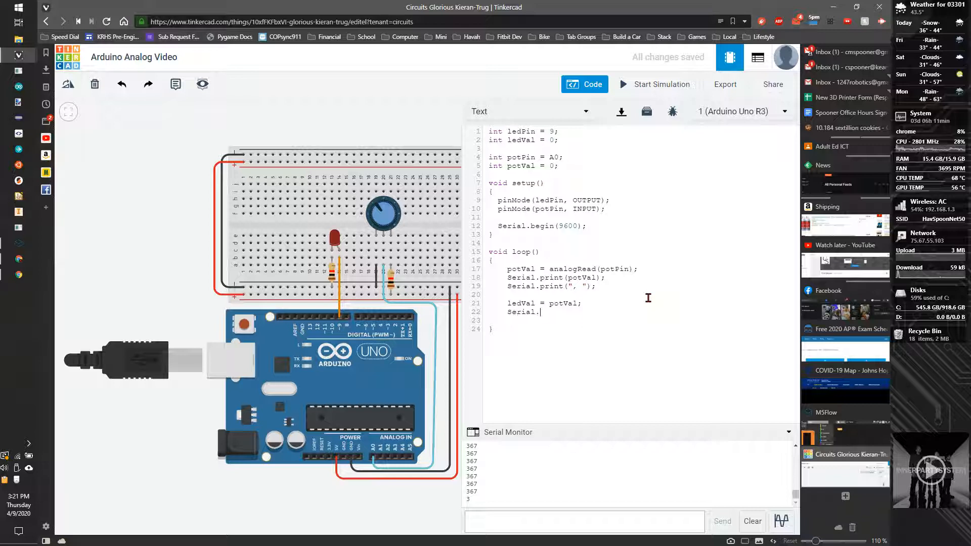
text(print)
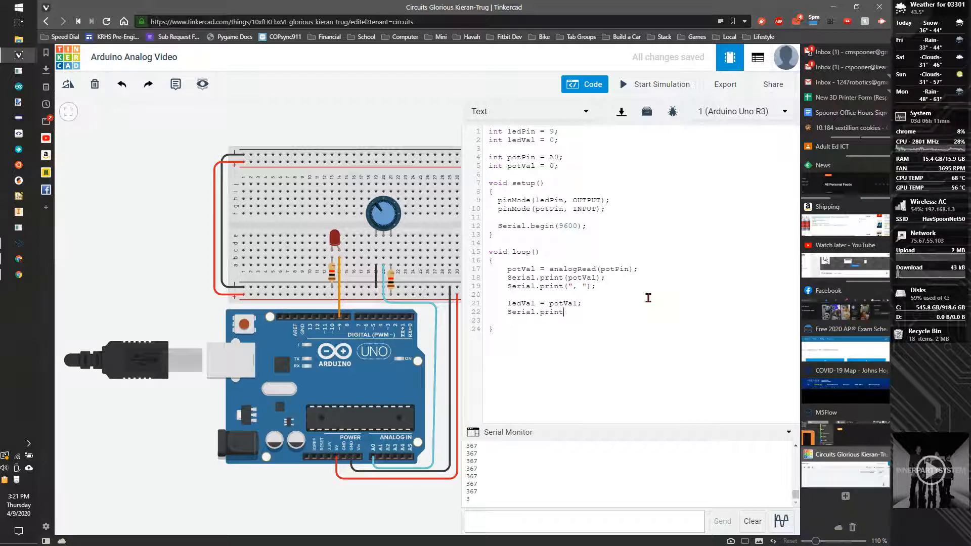
text(ln()
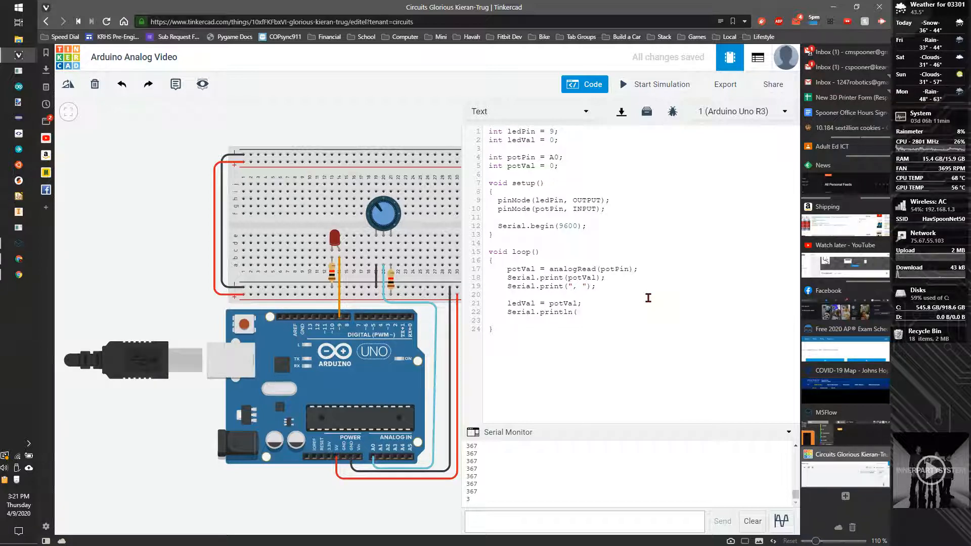
text(ledV)
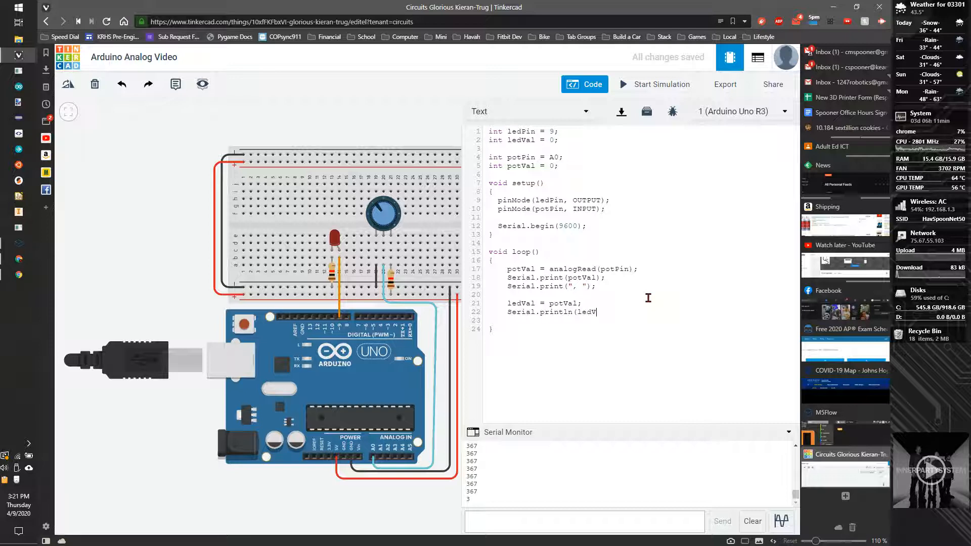
text(al);)
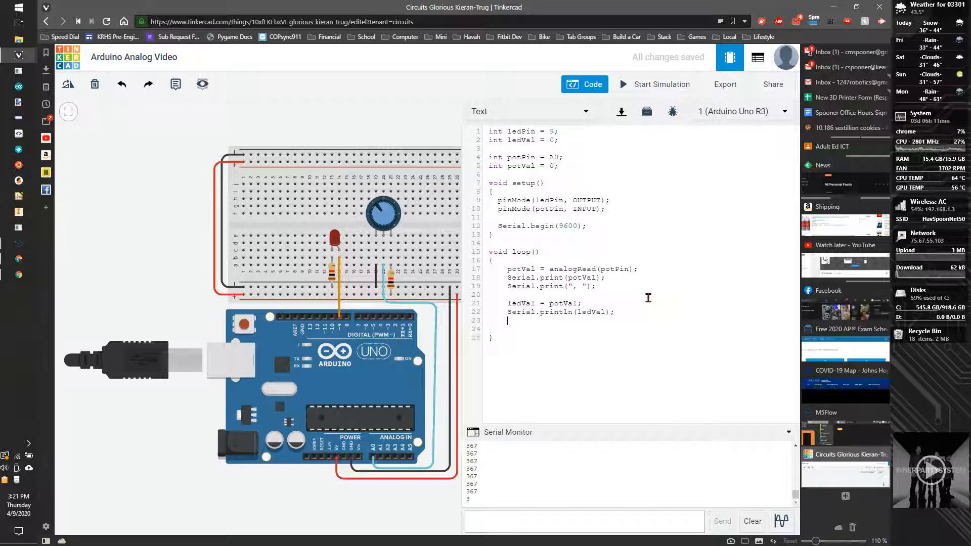
text(analogWrite)
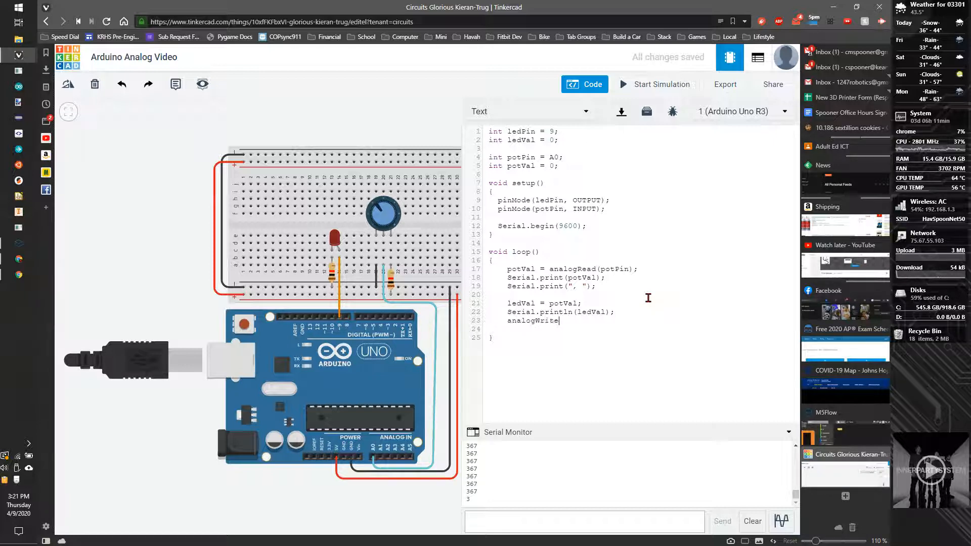
text((l)
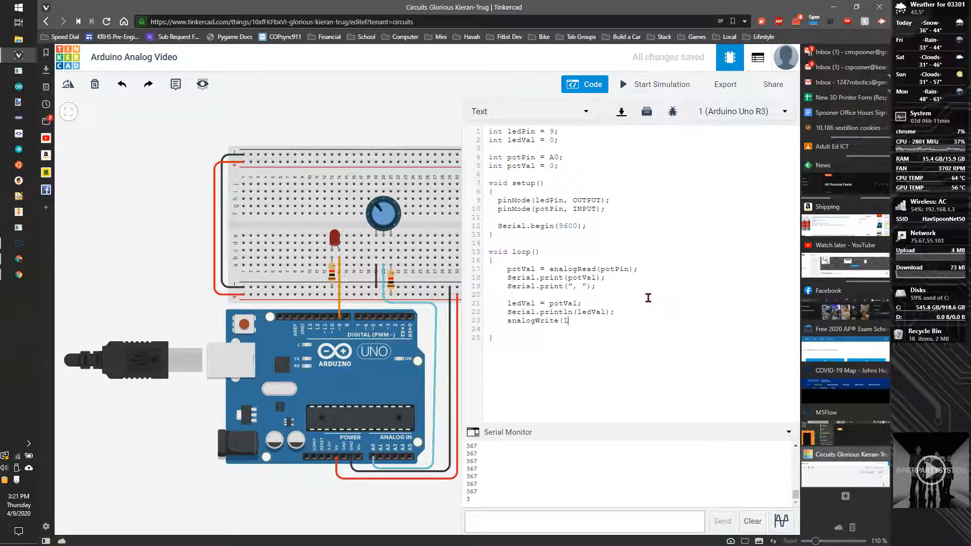
text(edPin)
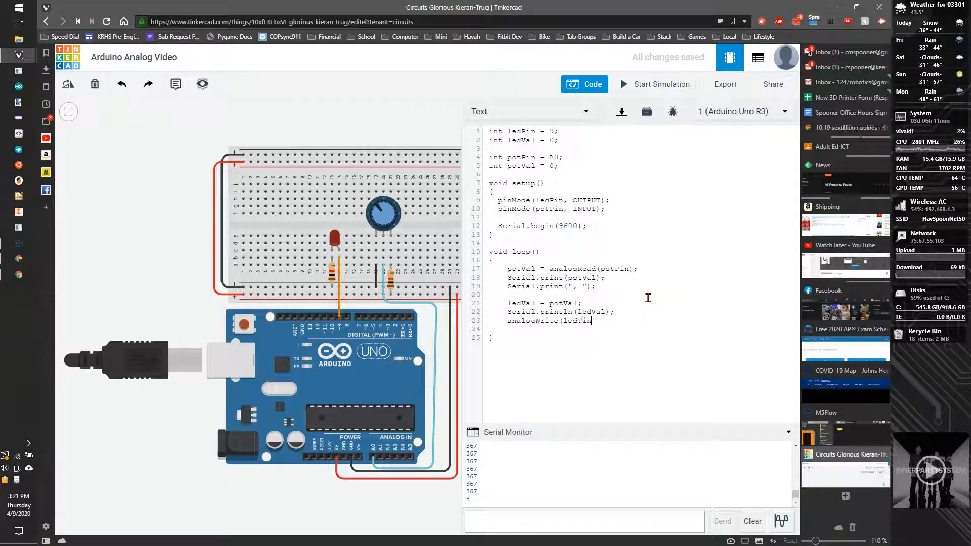
text(, led)
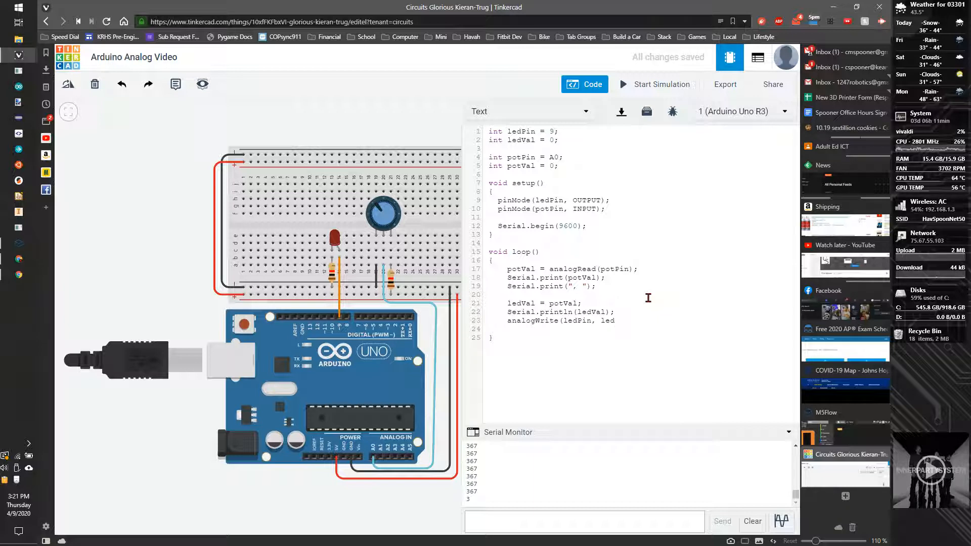
text(Val);)
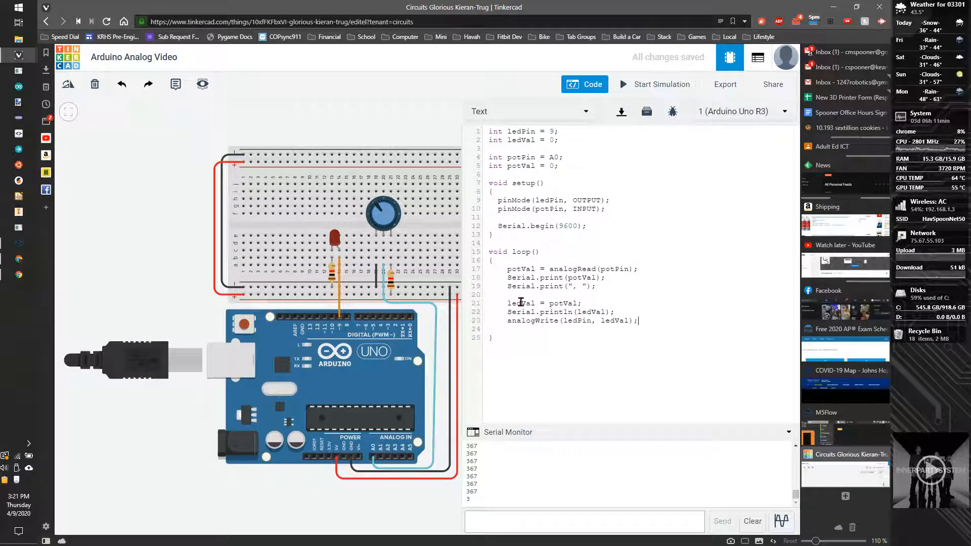
mouse_move(628, 88)
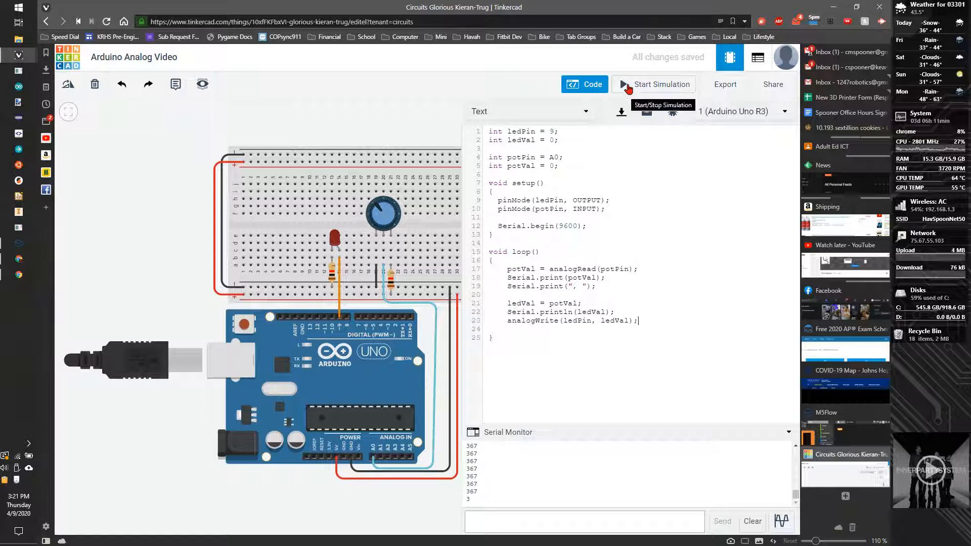
- Simulate to see paired potVal and ledVal readings in the serial monitor, then stop
click(660, 84)
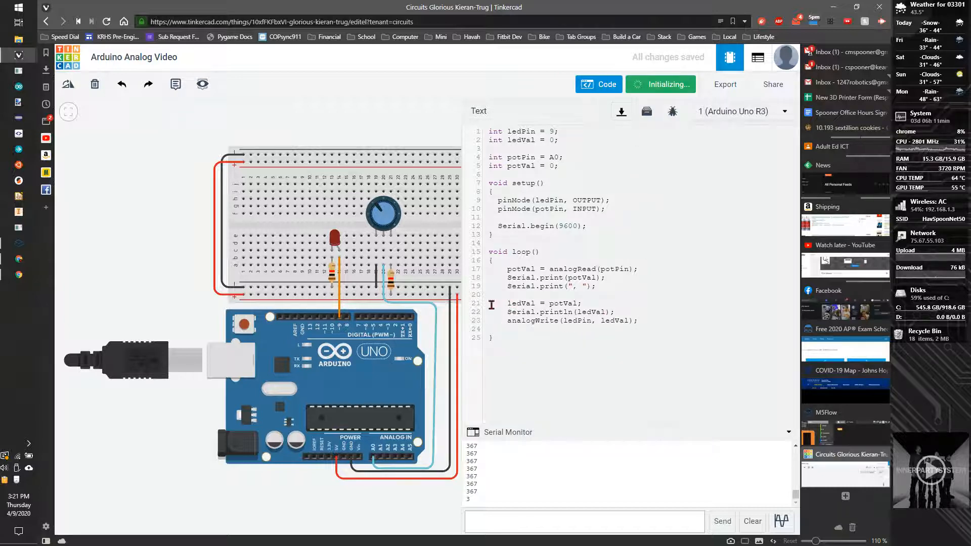
click(660, 84)
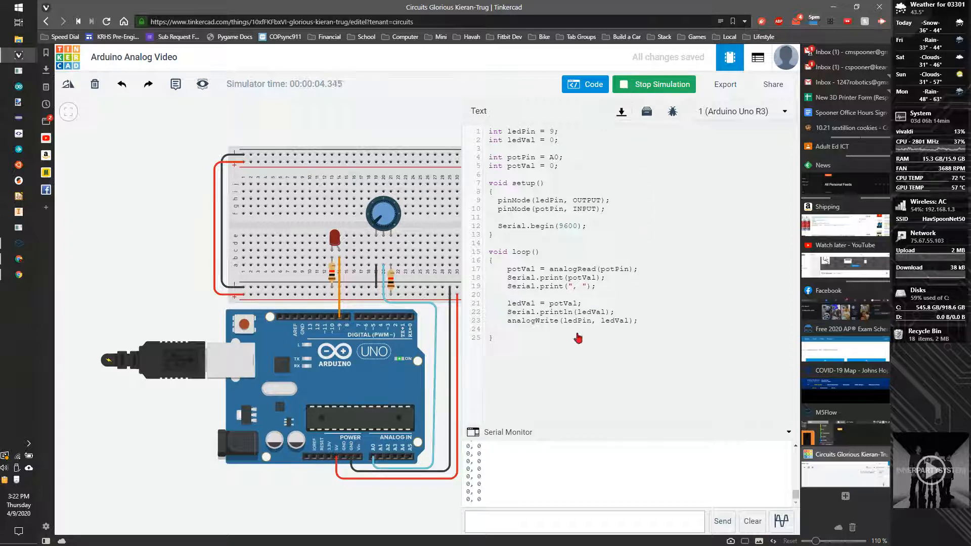
click(654, 84)
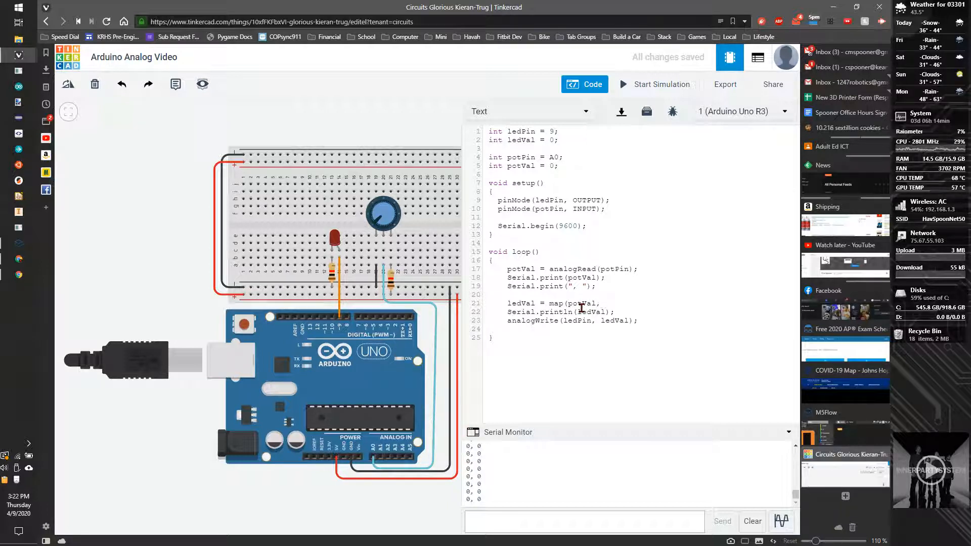
- Complete ledVal = map(potVal, 0, 1019, 0, 255); and start the simulation
text(, 0, 103)
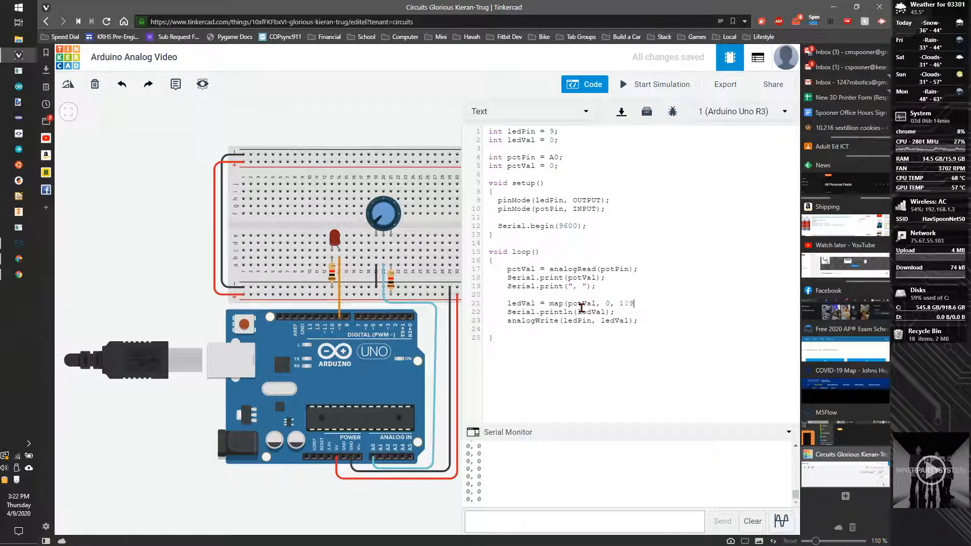
text(1)
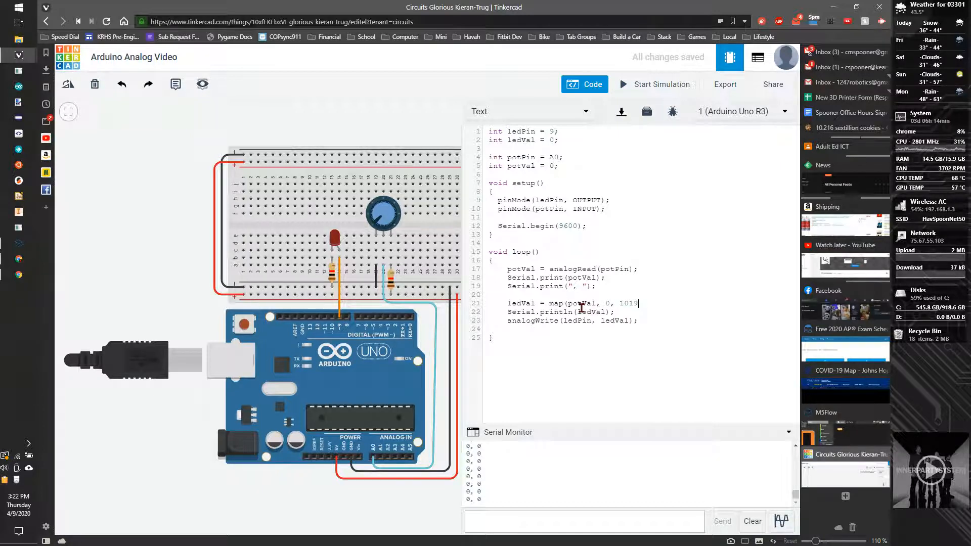
text(, 0, 2)
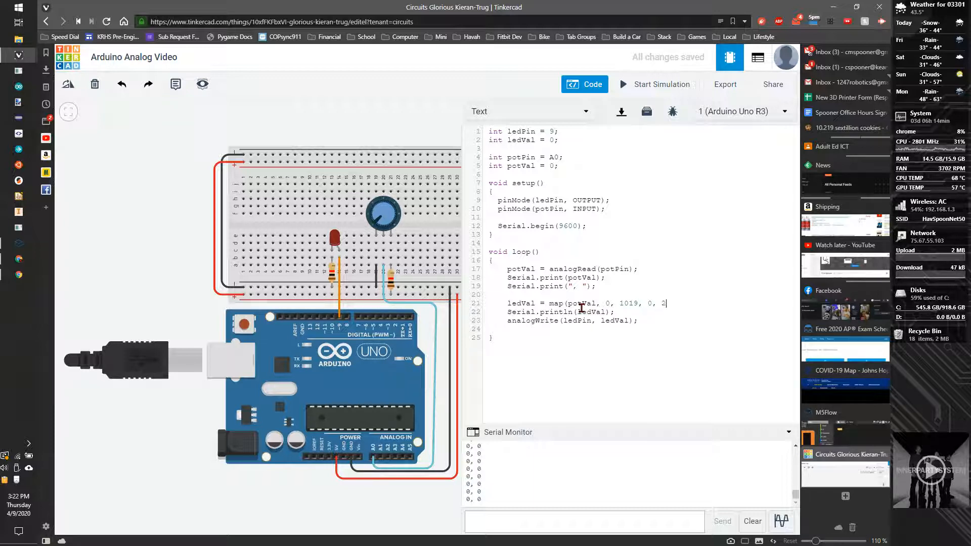
text(55))
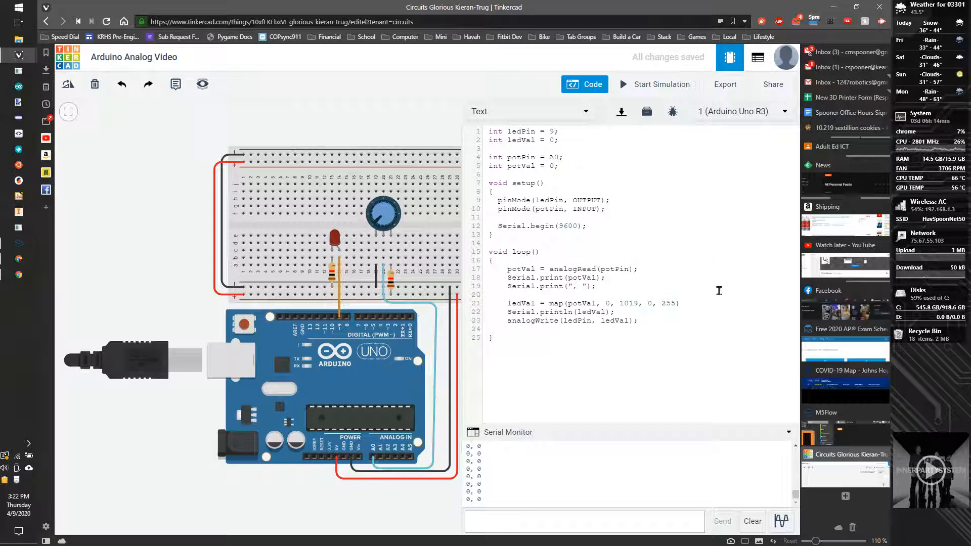
click(661, 84)
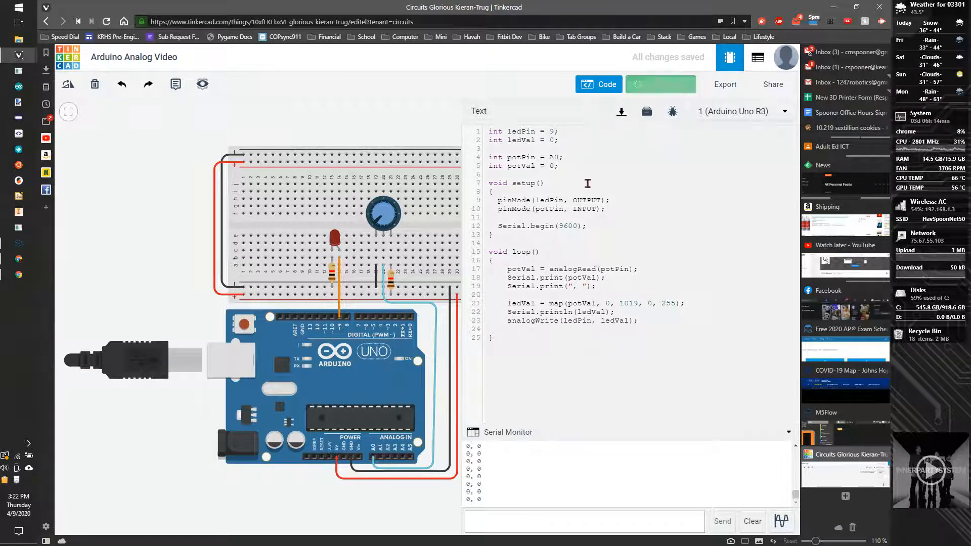
- Turn the potentiometer, graph the 1019 and 255 values in the serial plotter, then stop simulating
click(660, 84)
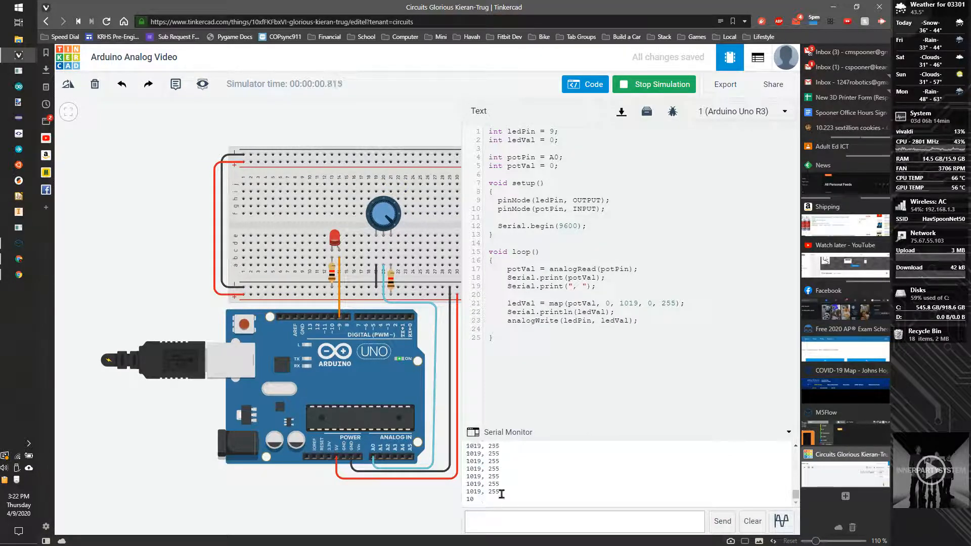
click(781, 521)
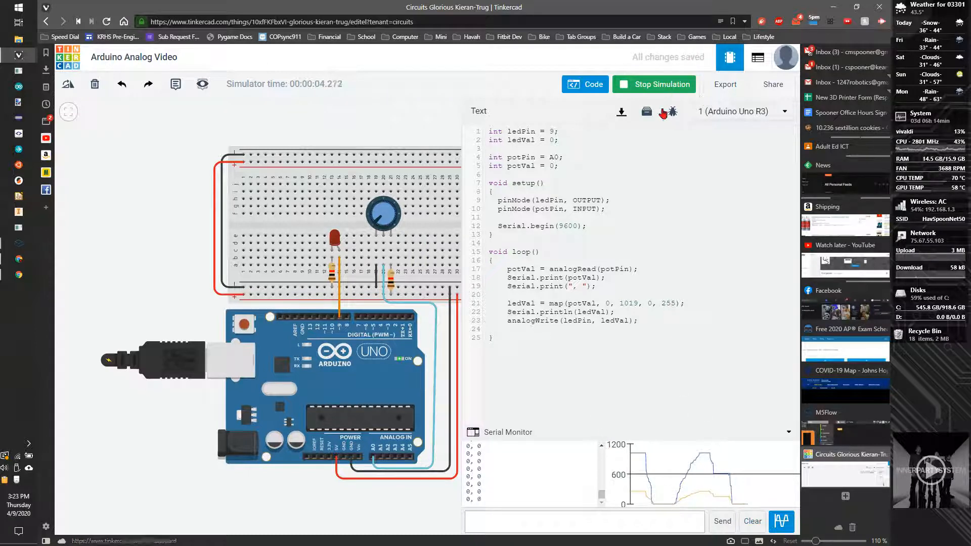
click(654, 84)
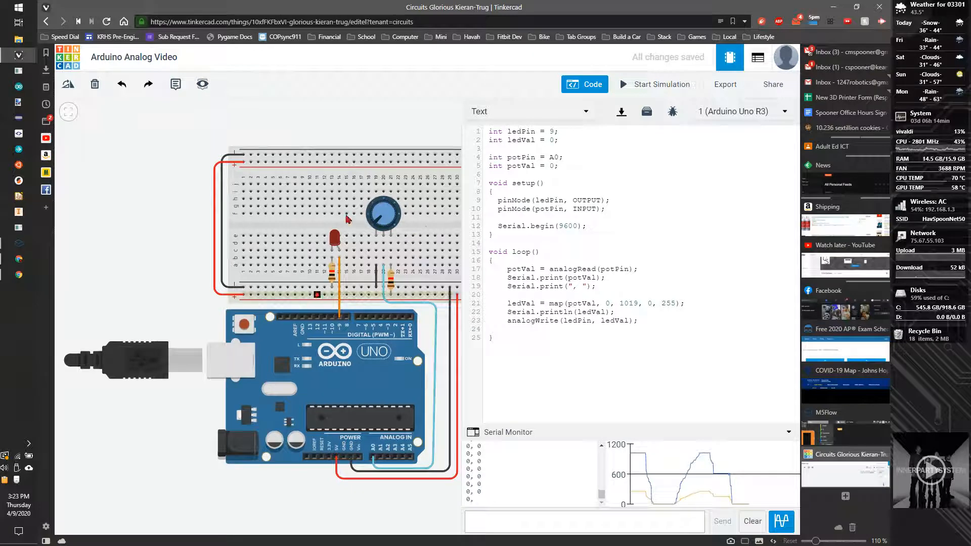